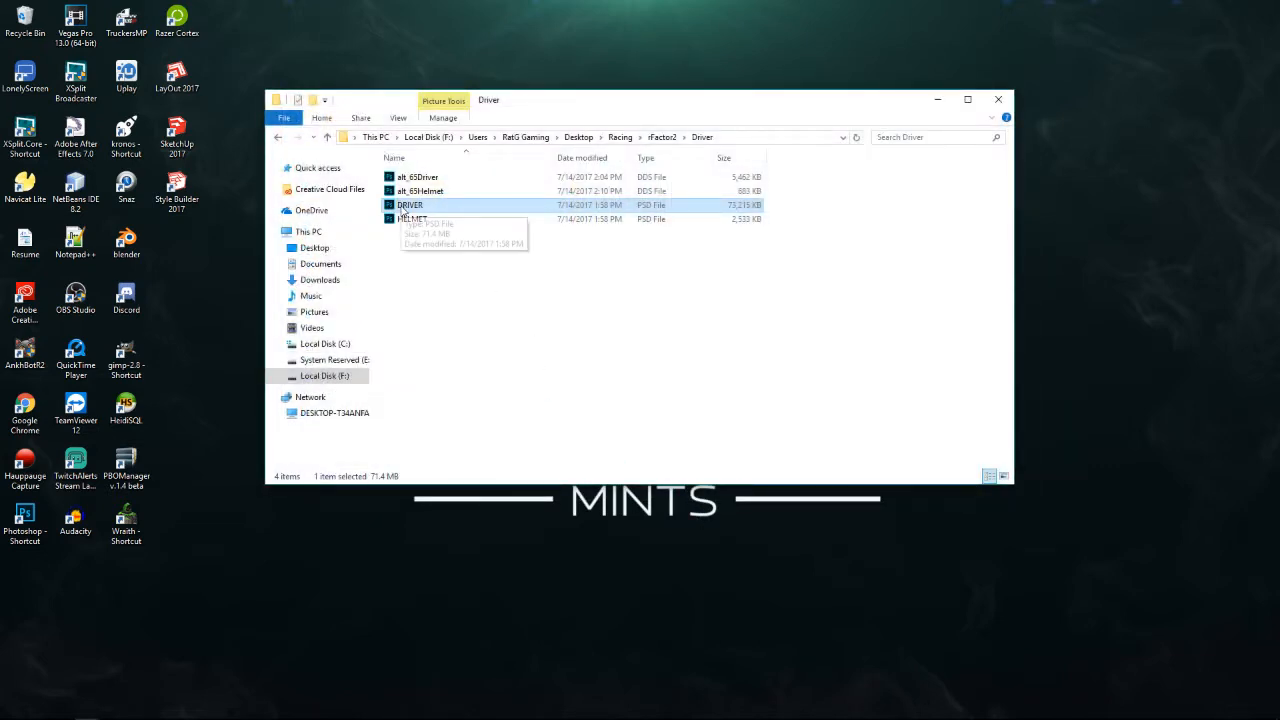
Open DRIVER.psd in Photoshop and bring the HELMET.psd document to the front
{"action": "double_click", "coordinate": [409, 204]}
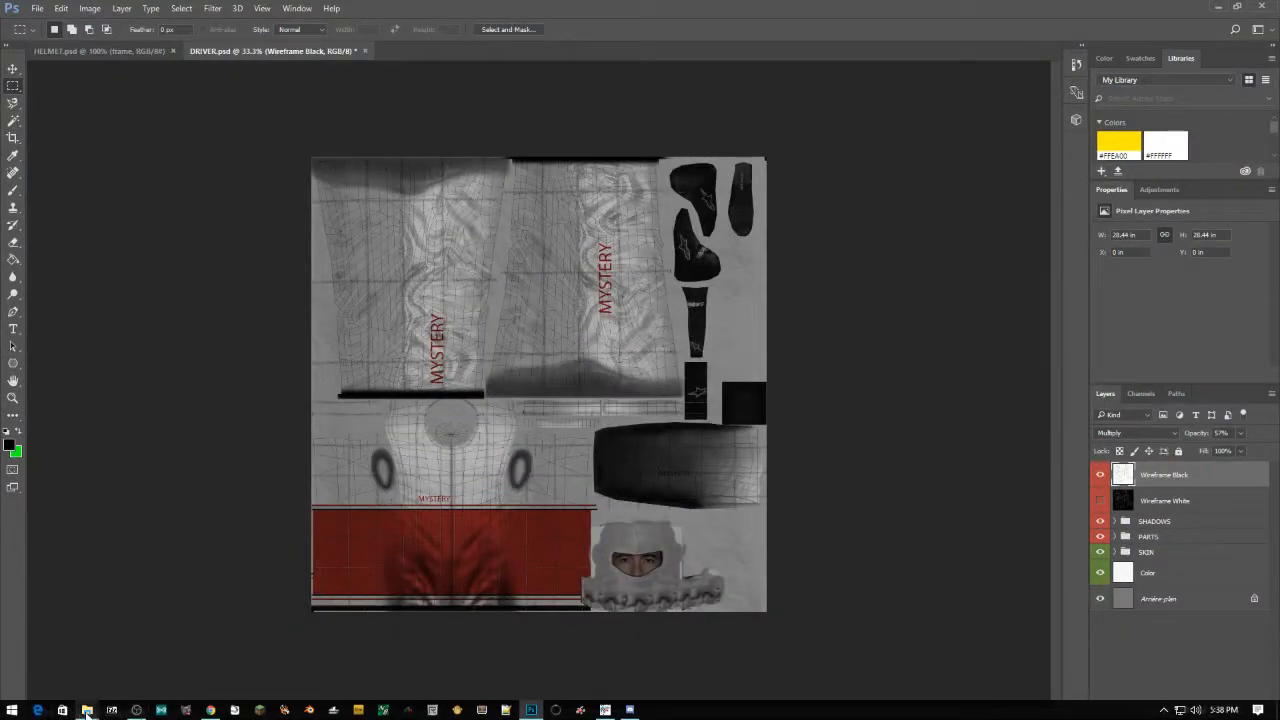
{"action": "left_click", "coordinate": [87, 710]}
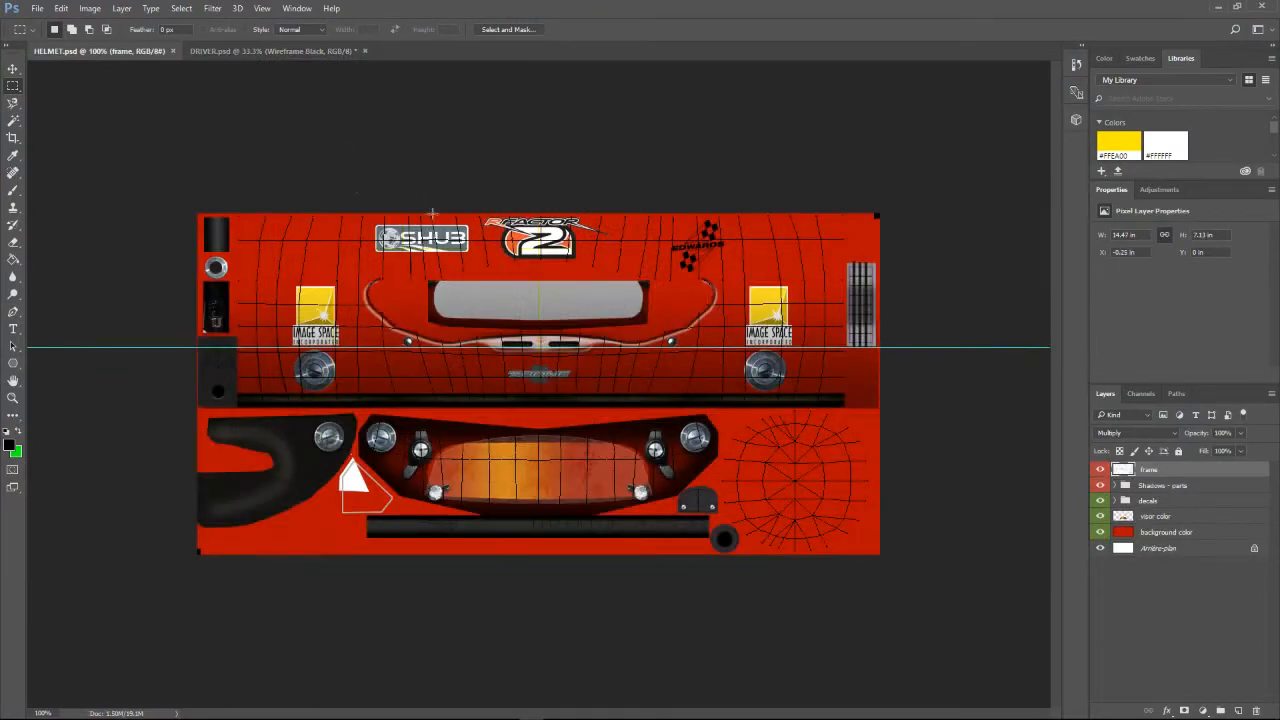
Select the helmet's background color layer and choose the Gradient Tool from the Paint Bucket flyout
{"action": "left_click", "coordinate": [1166, 531]}
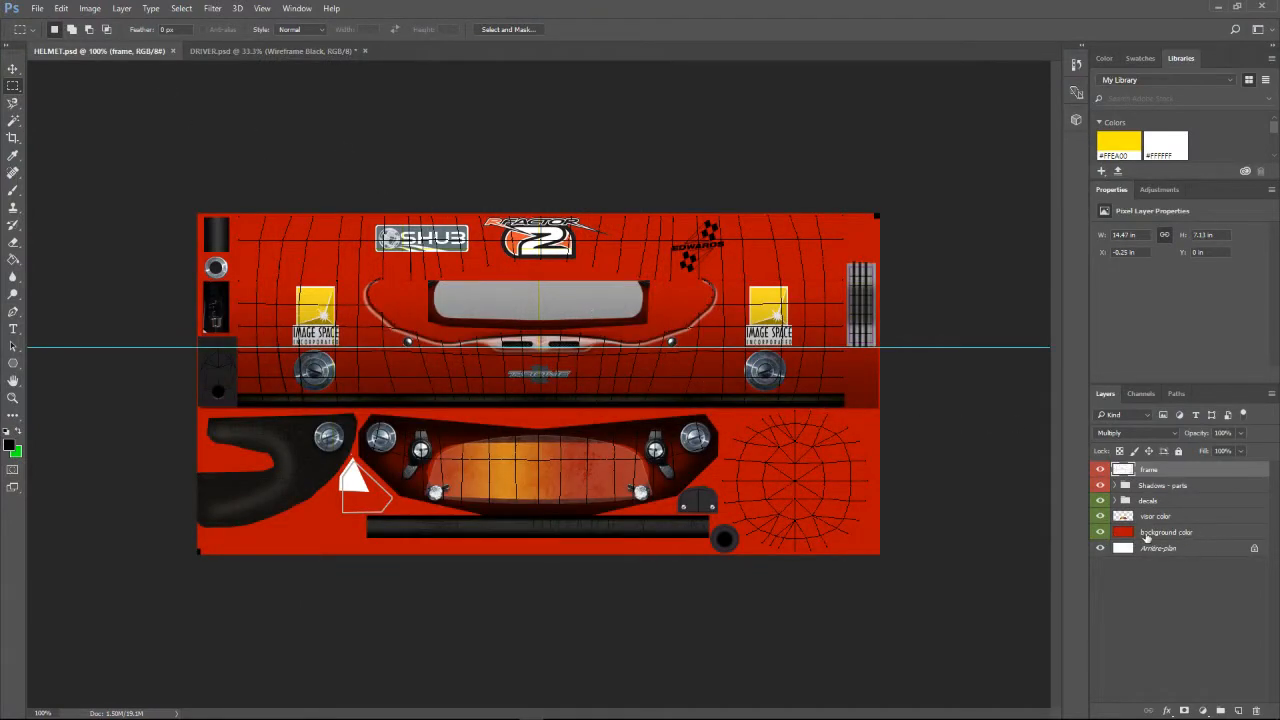
{"action": "left_click", "coordinate": [1165, 531]}
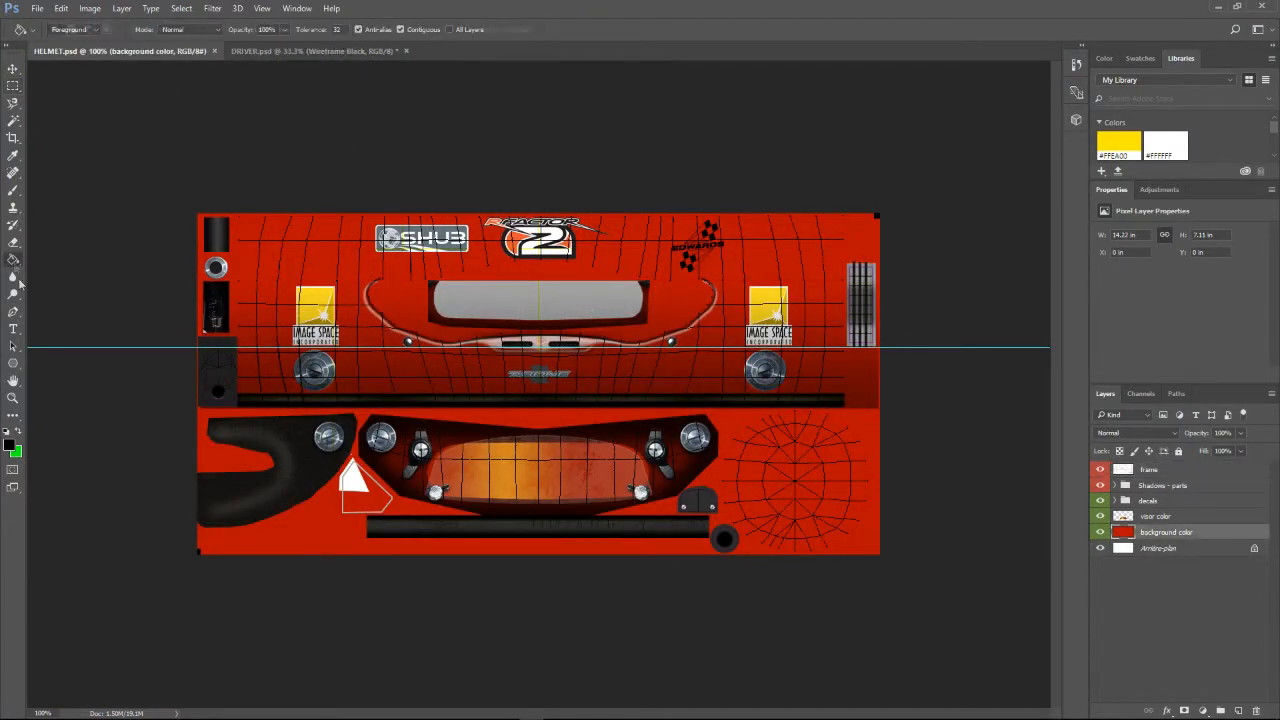
{"action": "left_click", "coordinate": [13, 276]}
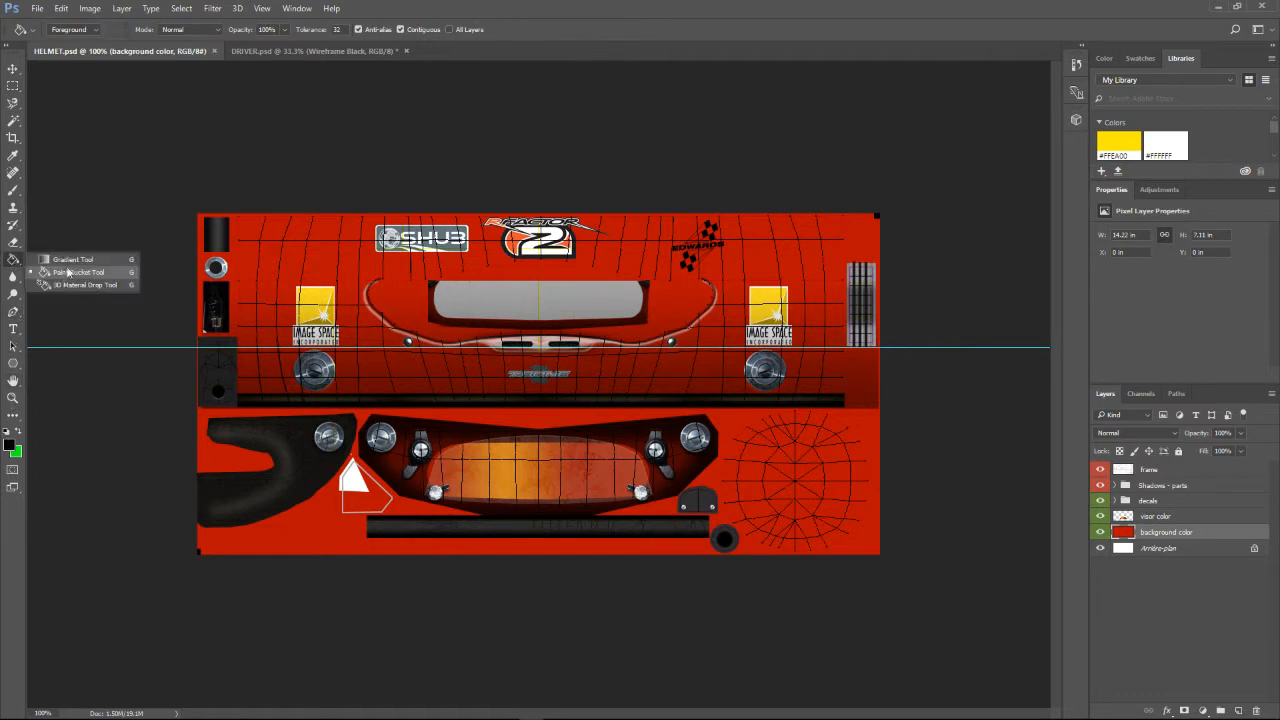
{"action": "left_click", "coordinate": [72, 259]}
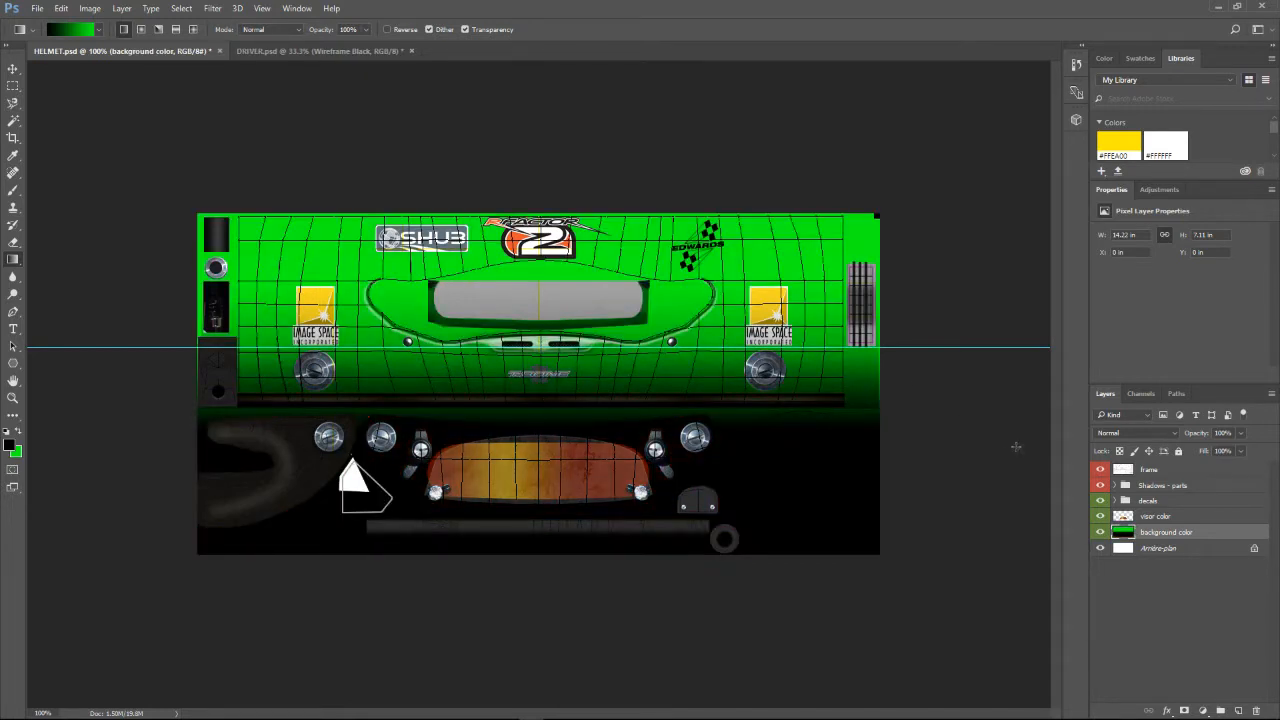
{"action": "mouse_move", "coordinate": [535, 425]}
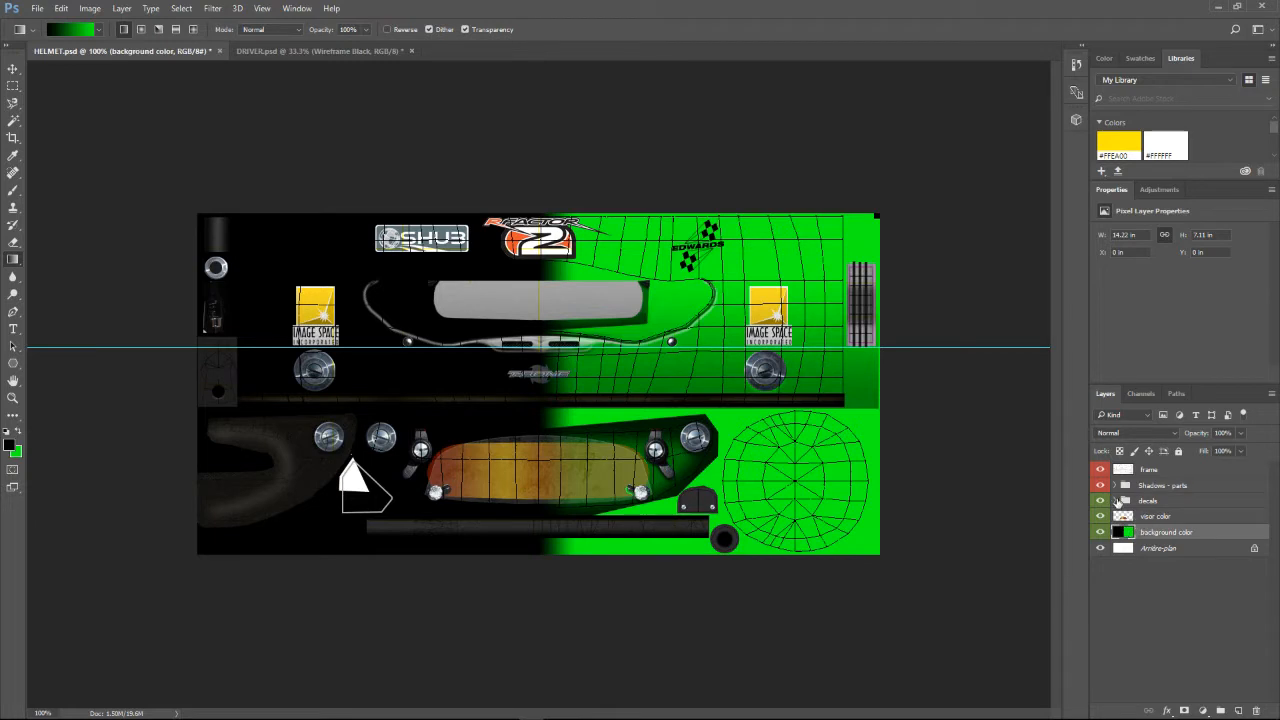
Expand the decals group and hide the decal logo layers
{"action": "left_click", "coordinate": [1126, 500]}
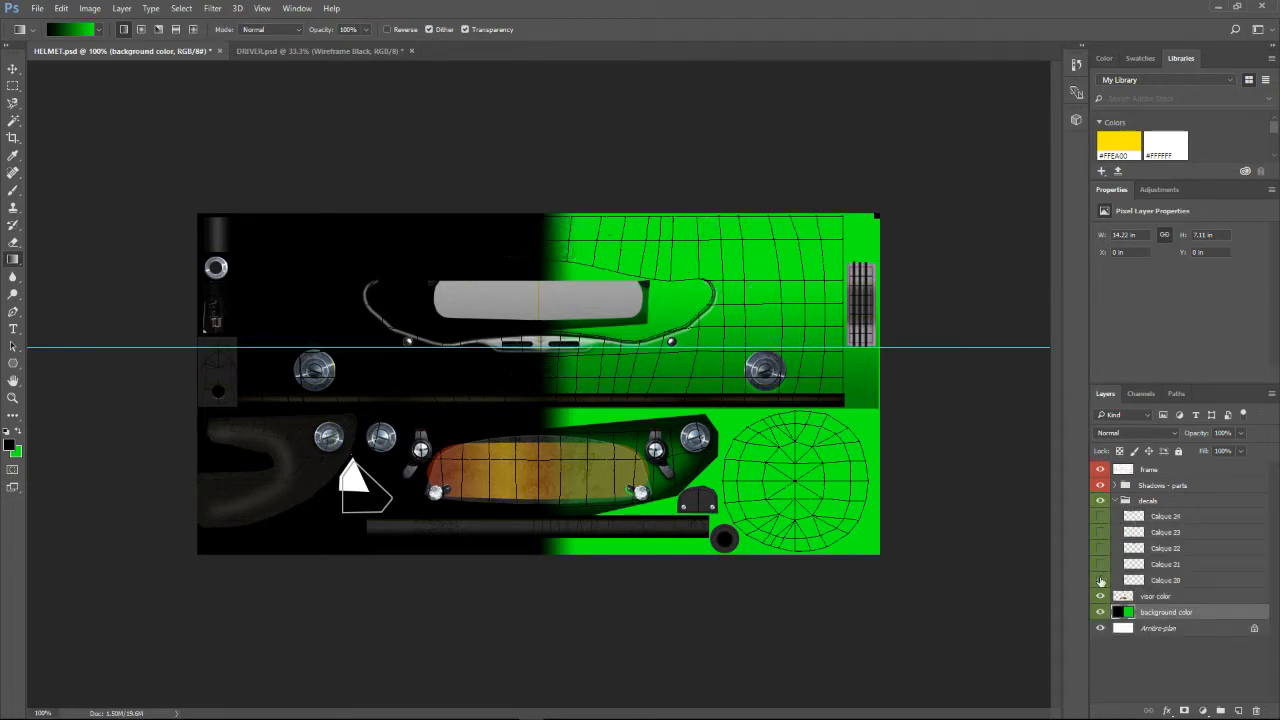
{"action": "left_click", "coordinate": [1100, 580]}
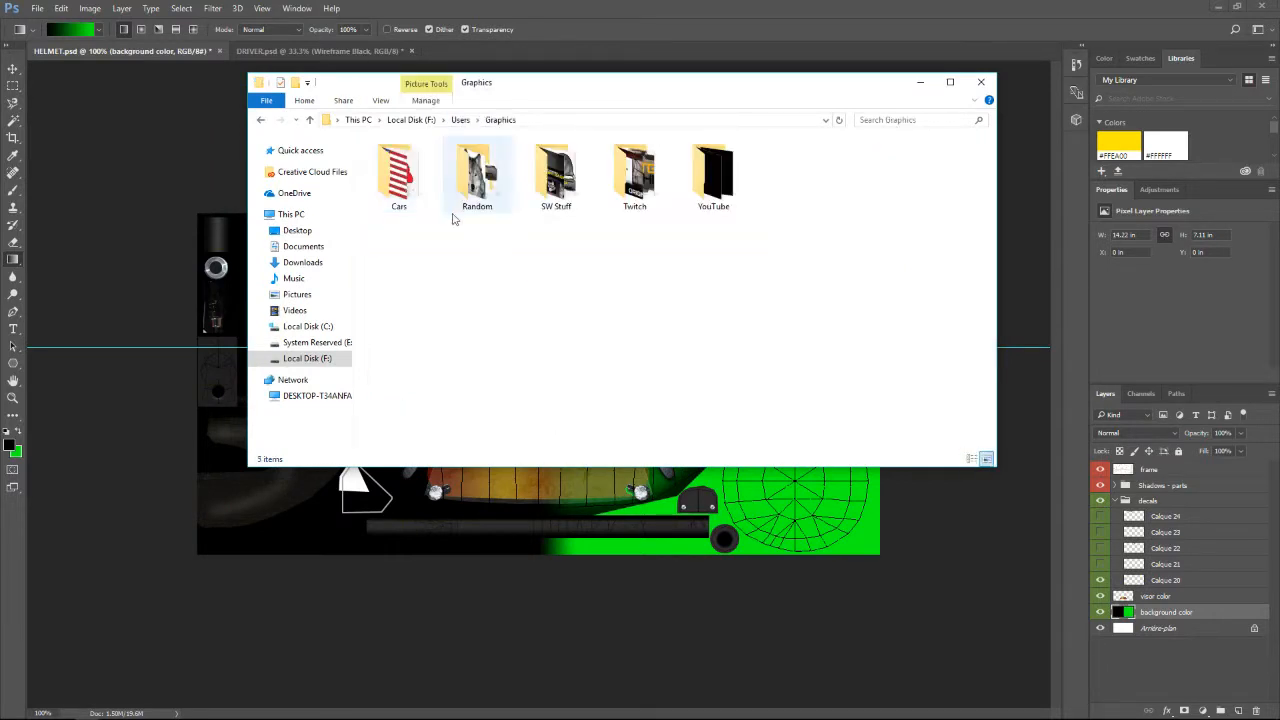
Place 65.png from the Cars folder into the helmet and position it on the side
{"action": "double_click", "coordinate": [398, 170]}
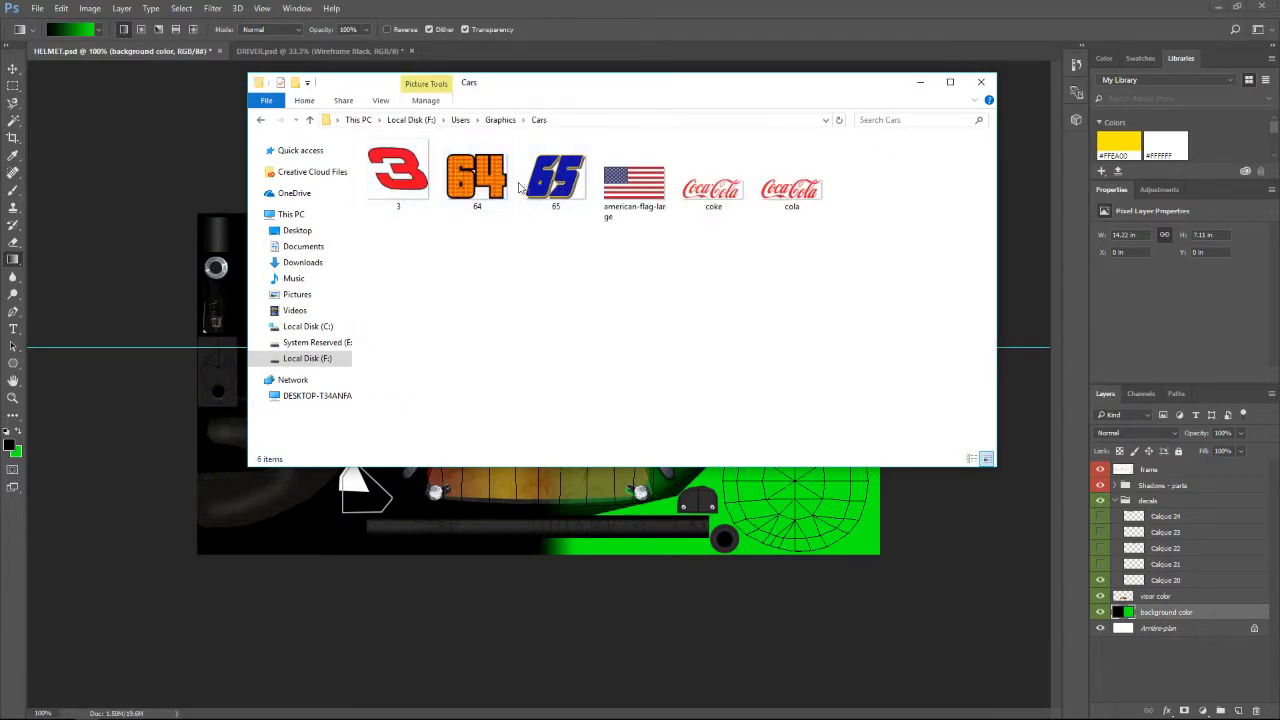
{"action": "left_click", "coordinate": [555, 178]}
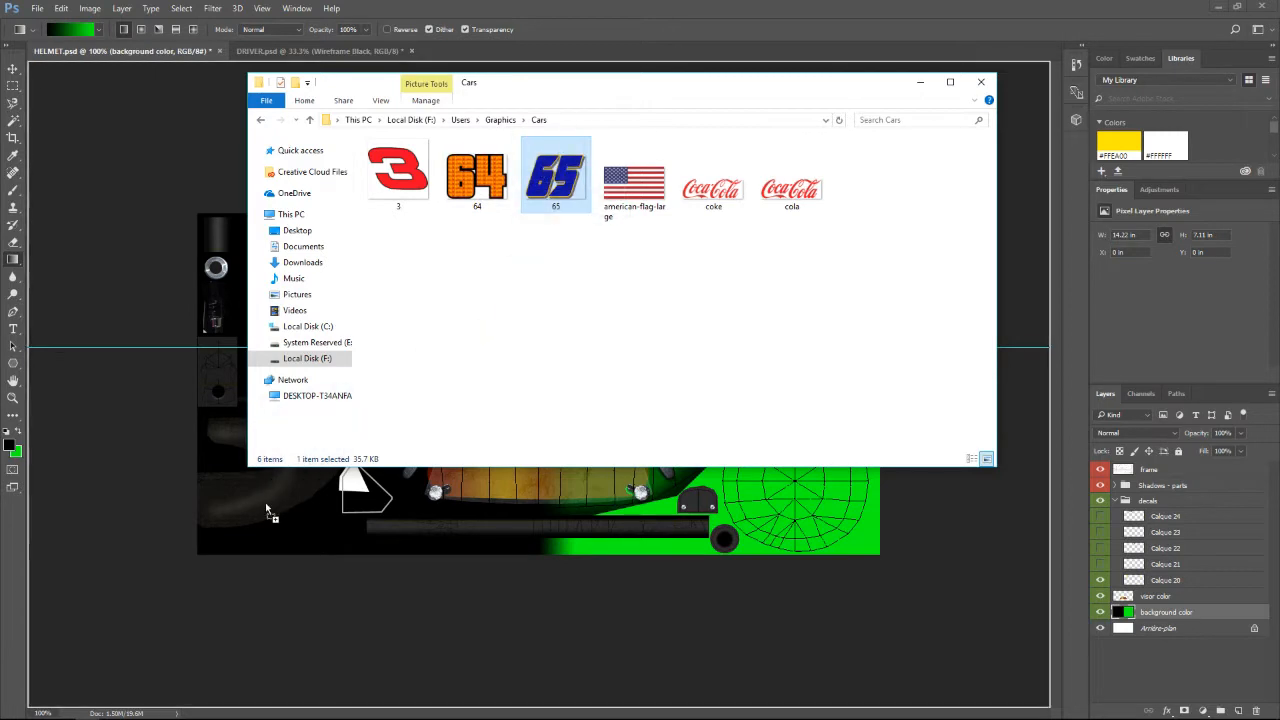
{"action": "double_click", "coordinate": [555, 173]}
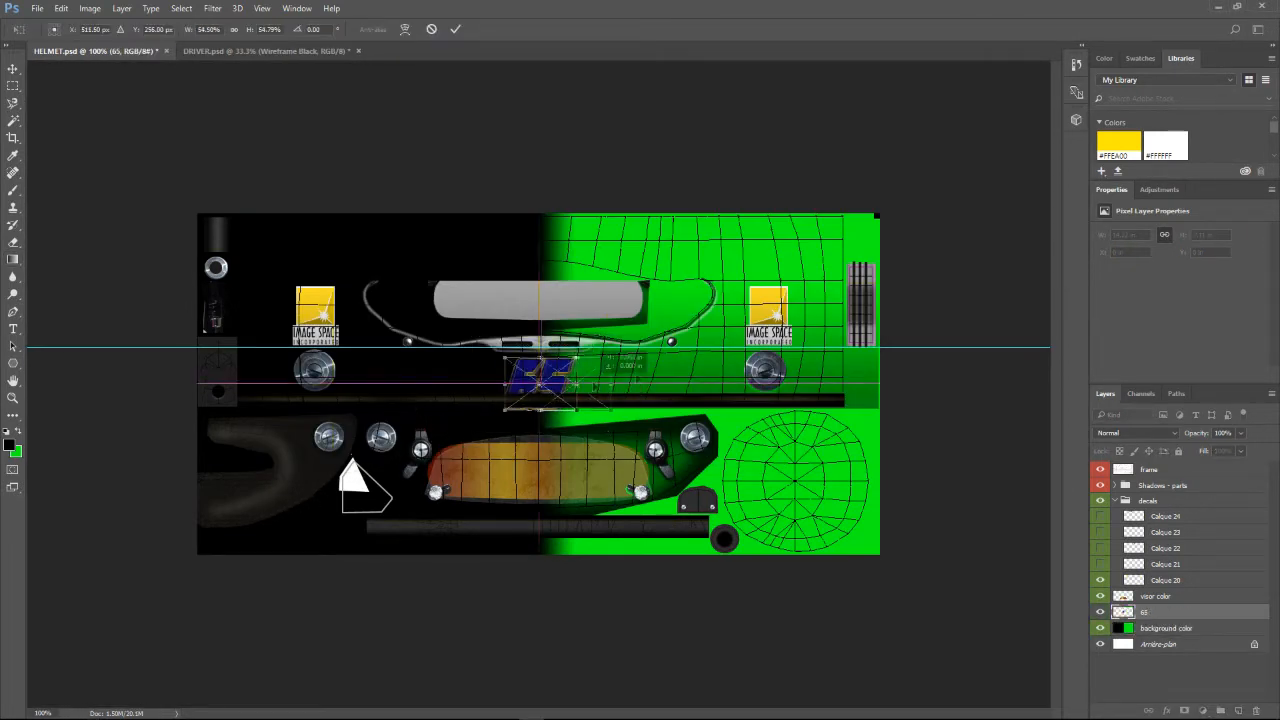
{"action": "left_click_drag", "start_coordinate": [540, 380], "coordinate": [770, 315]}
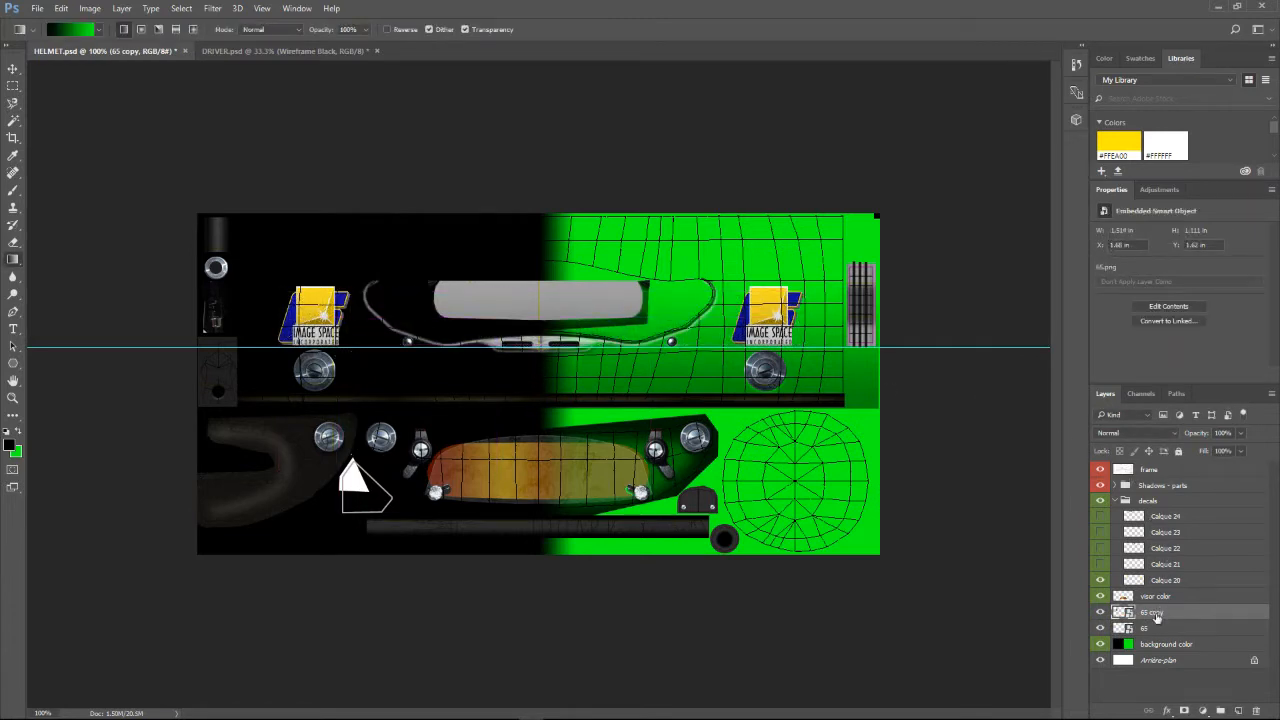
Merge both 65 layers into one and move the merged layer into decals
{"action": "left_click", "coordinate": [1153, 612]}
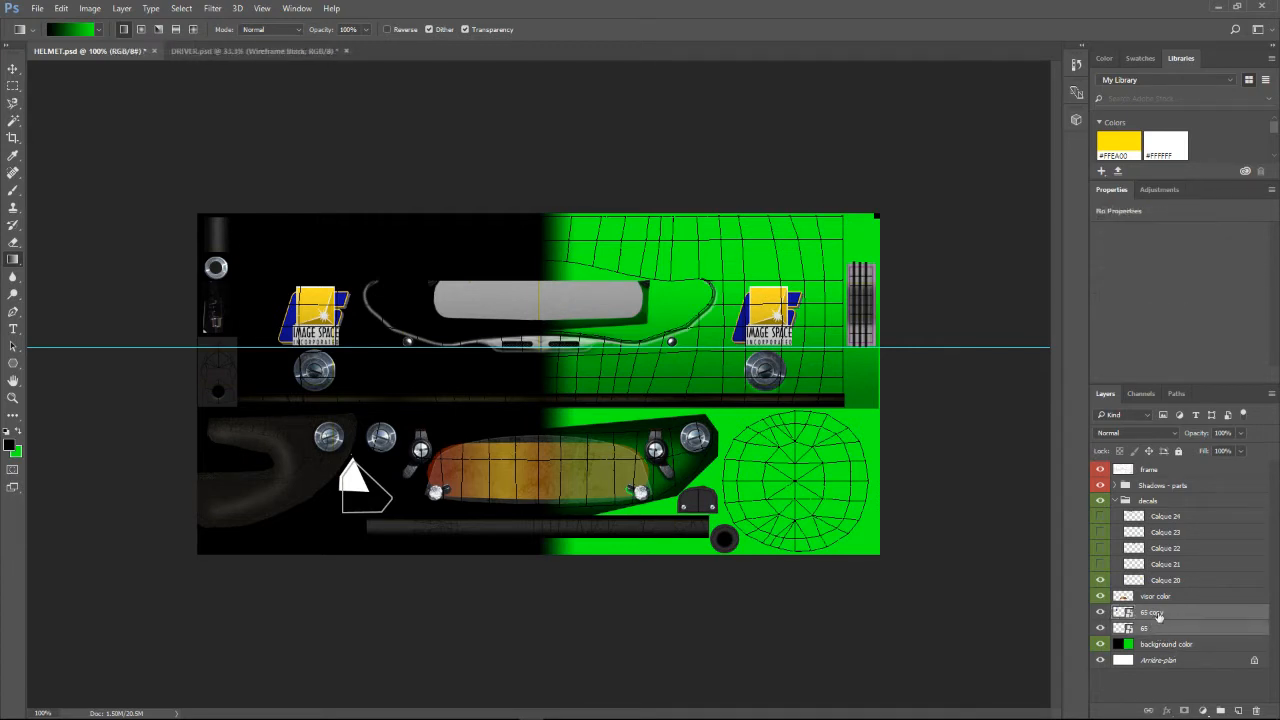
{"action": "right_click", "coordinate": [1155, 612]}
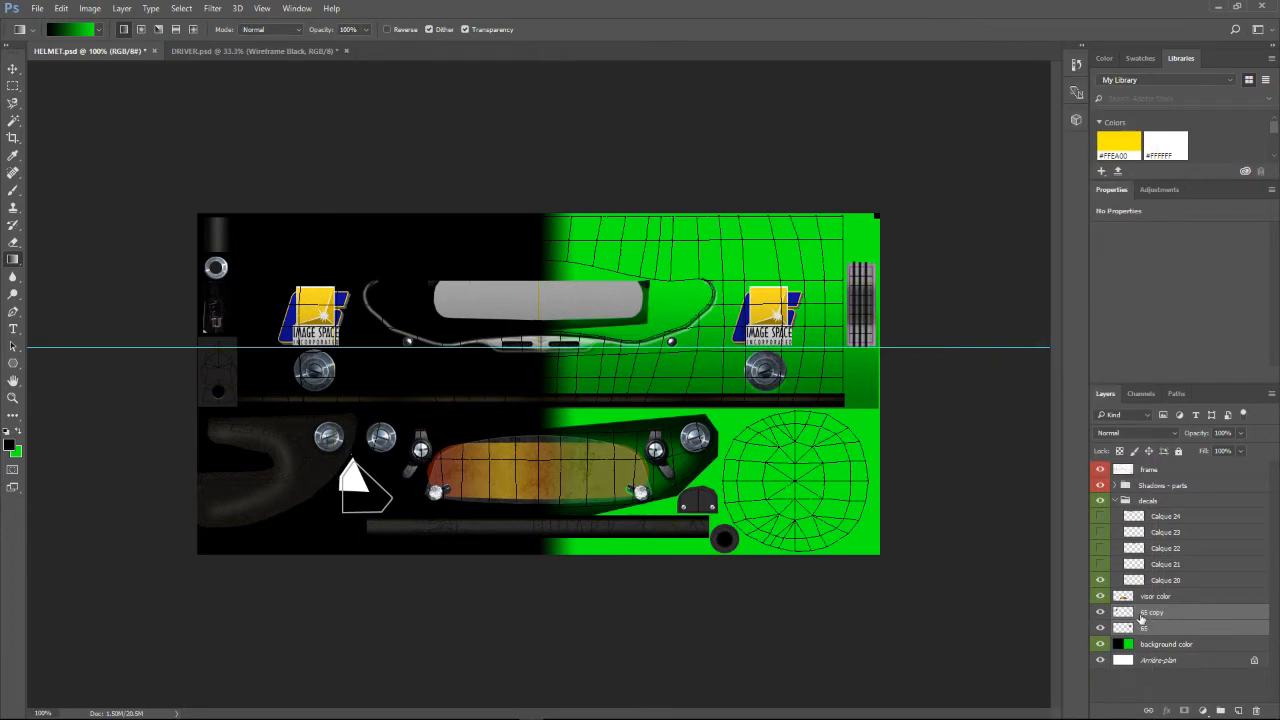
{"action": "right_click", "coordinate": [1151, 612]}
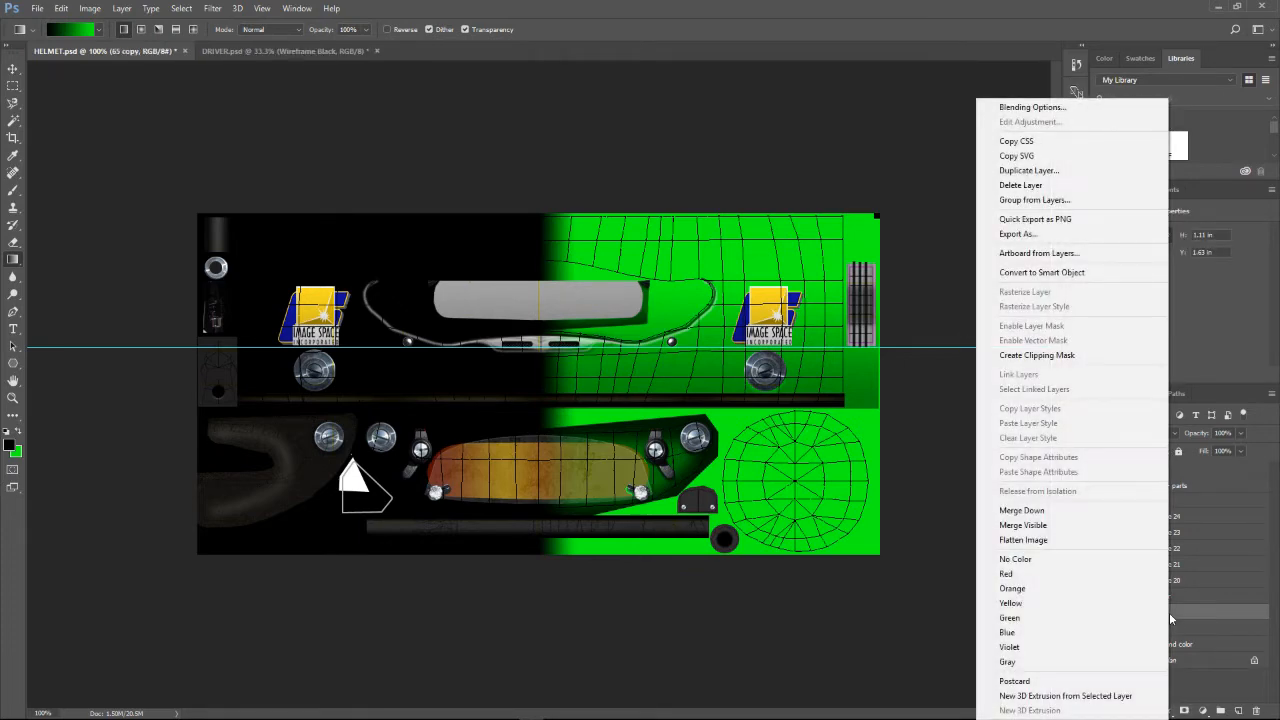
{"action": "mouse_move", "coordinate": [1053, 433]}
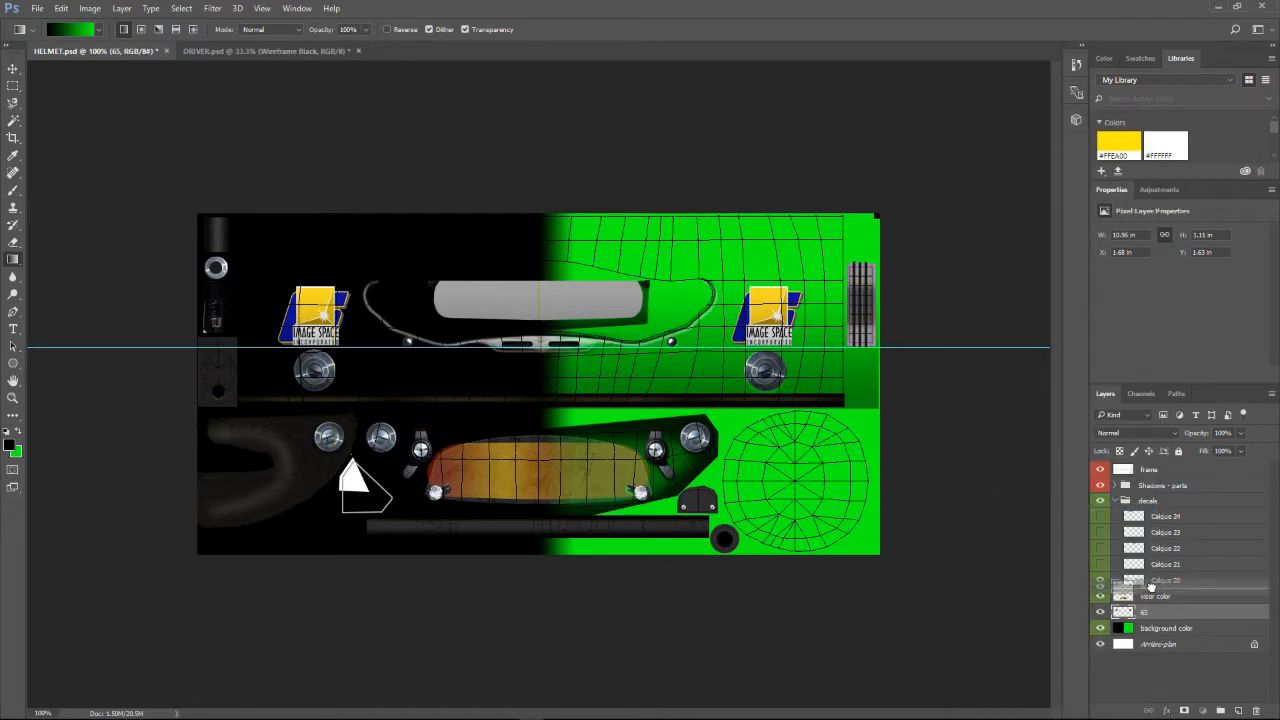
{"action": "left_click", "coordinate": [1165, 596]}
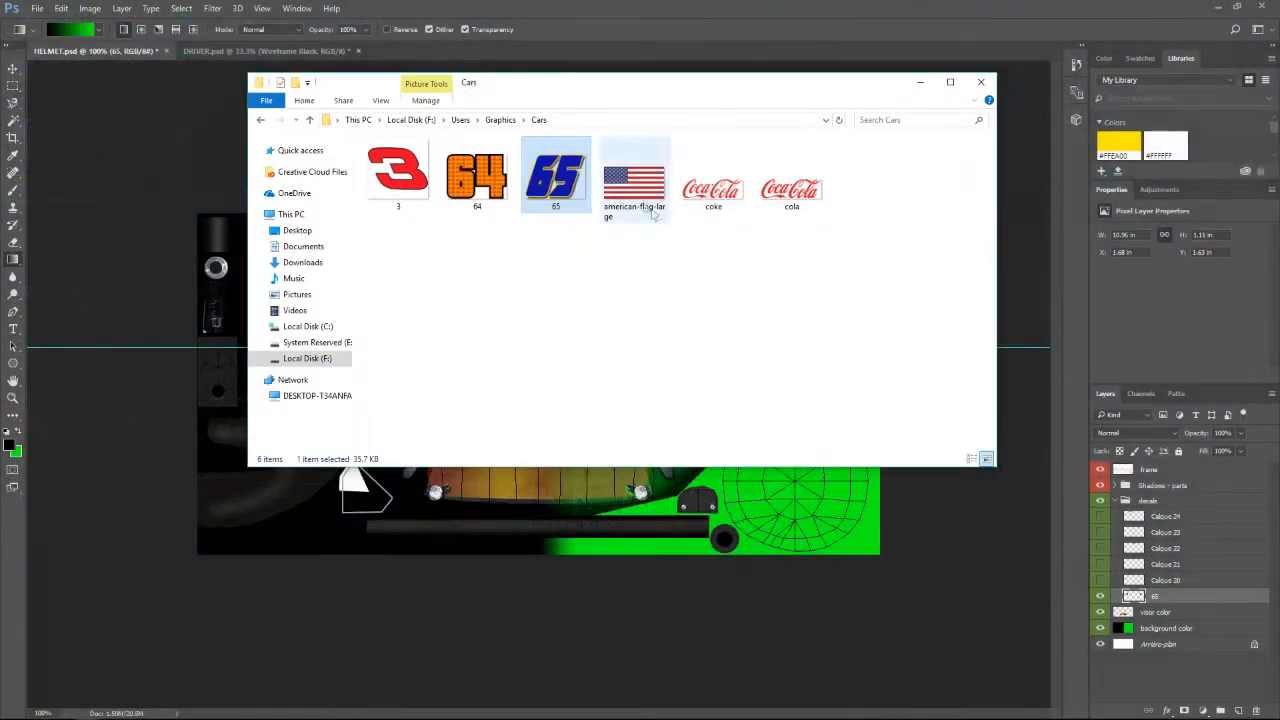
Place the American flag above the right 65, copy it left, and merge the flag layers
{"action": "double_click", "coordinate": [634, 177]}
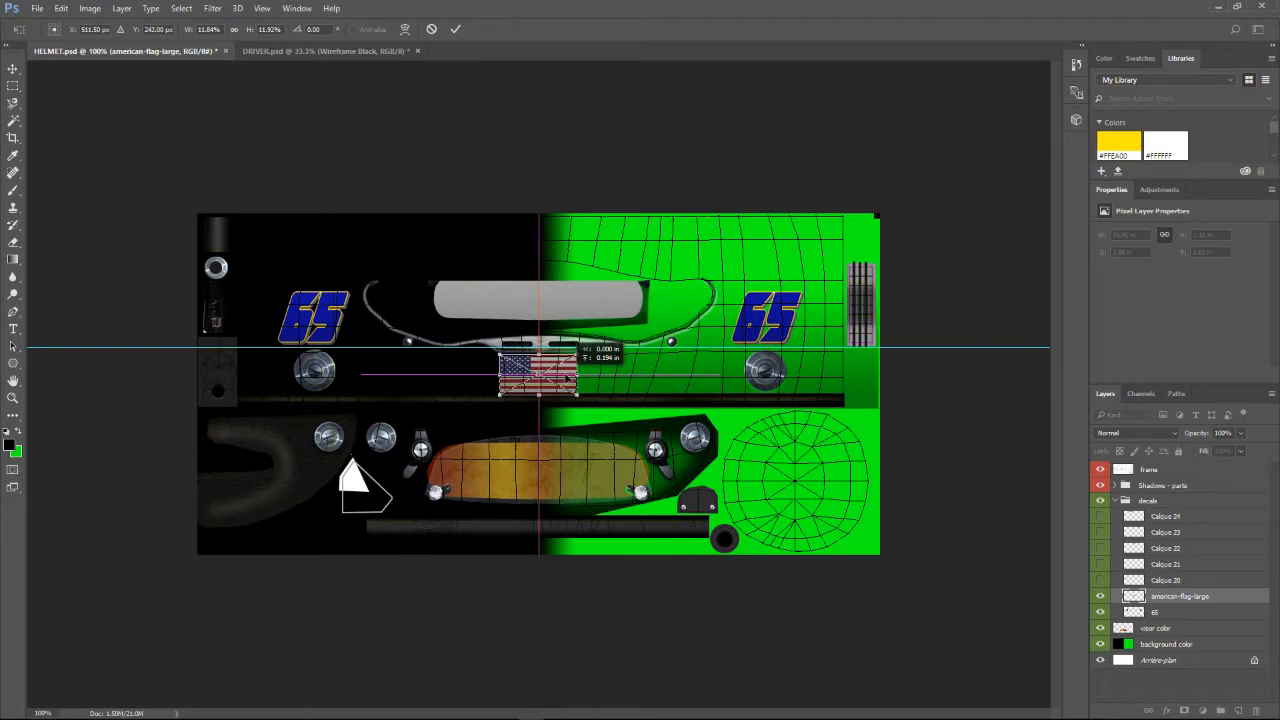
{"action": "left_click_drag", "start_coordinate": [538, 375], "coordinate": [755, 240]}
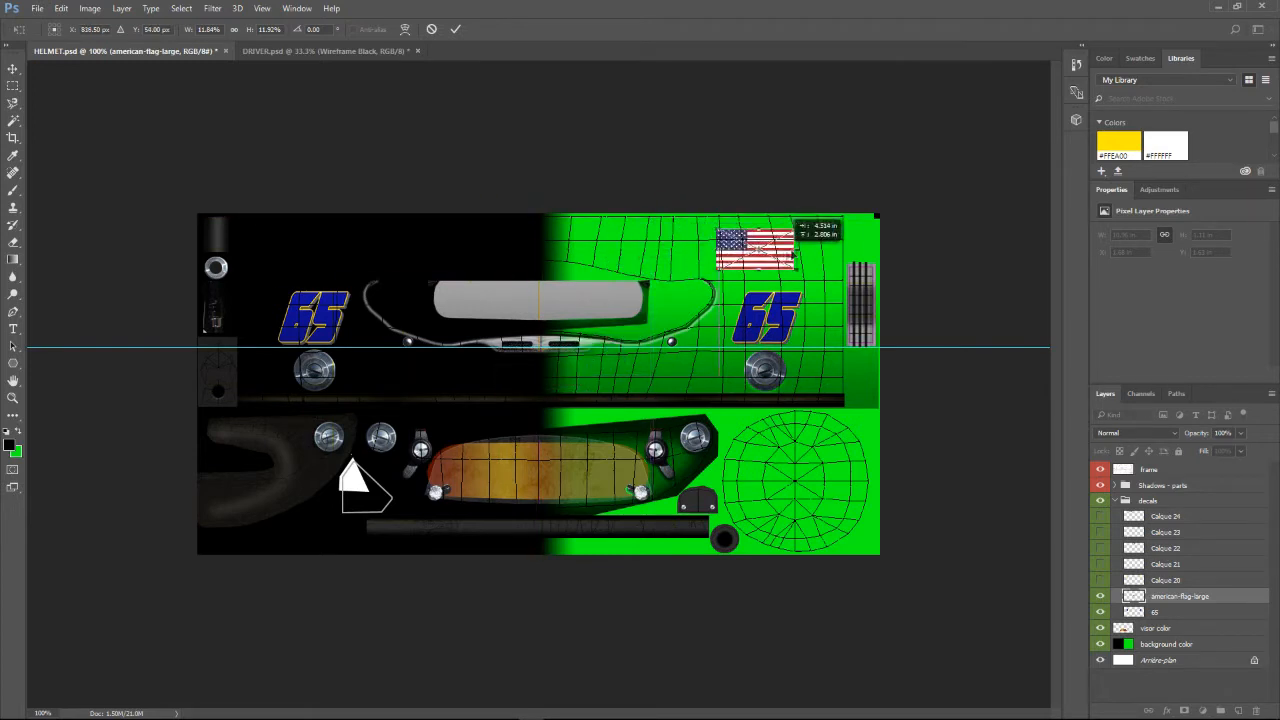
{"action": "left_click_drag", "start_coordinate": [755, 240], "coordinate": [765, 245]}
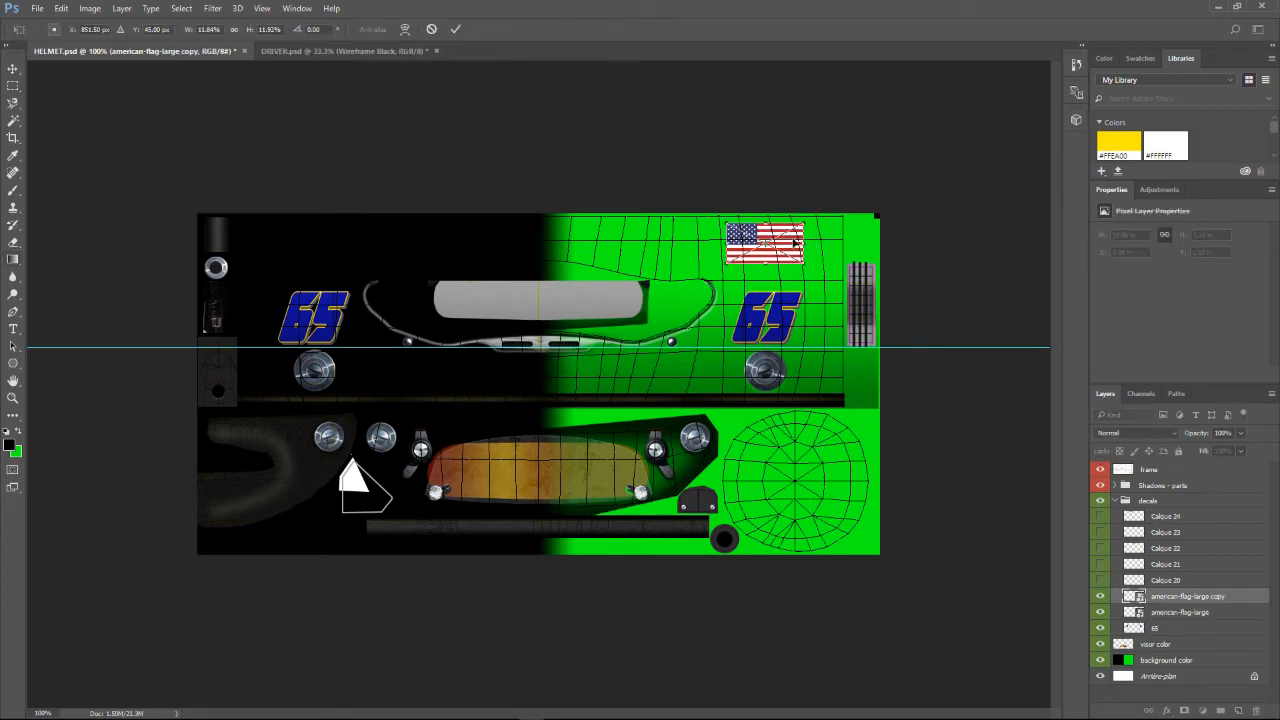
{"action": "left_click_drag", "start_coordinate": [765, 245], "coordinate": [320, 240]}
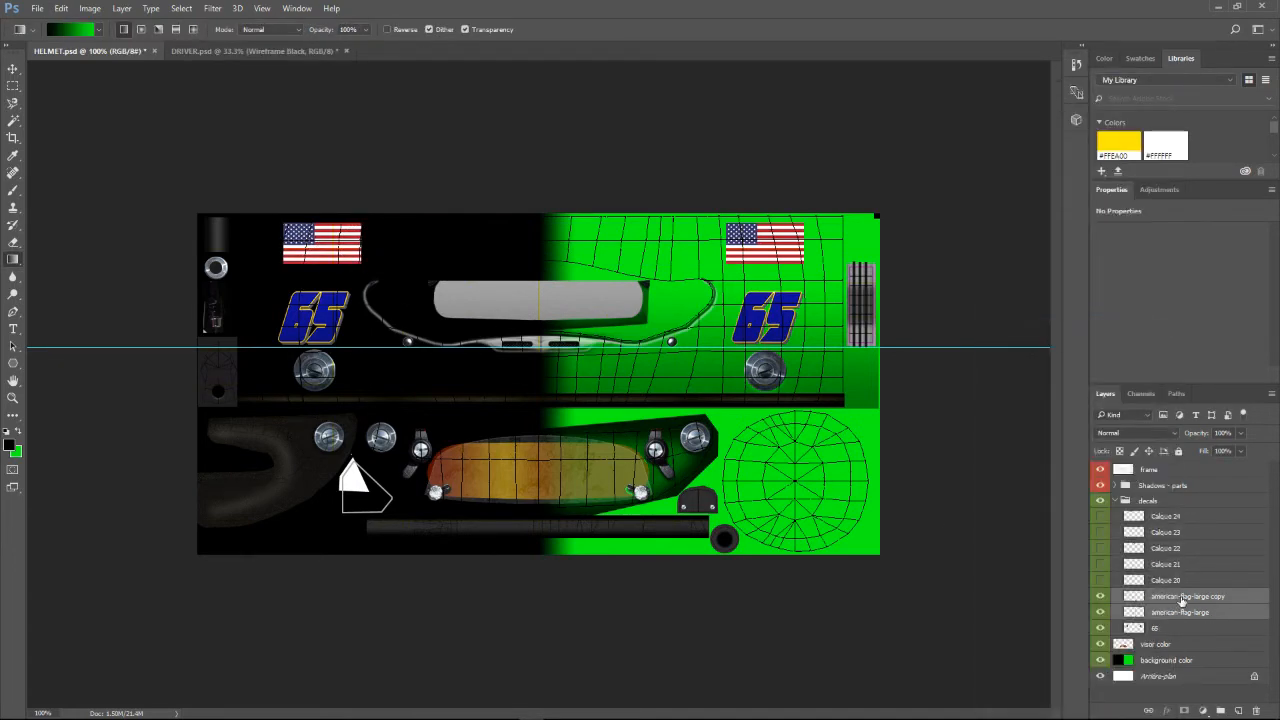
{"action": "right_click", "coordinate": [1187, 596]}
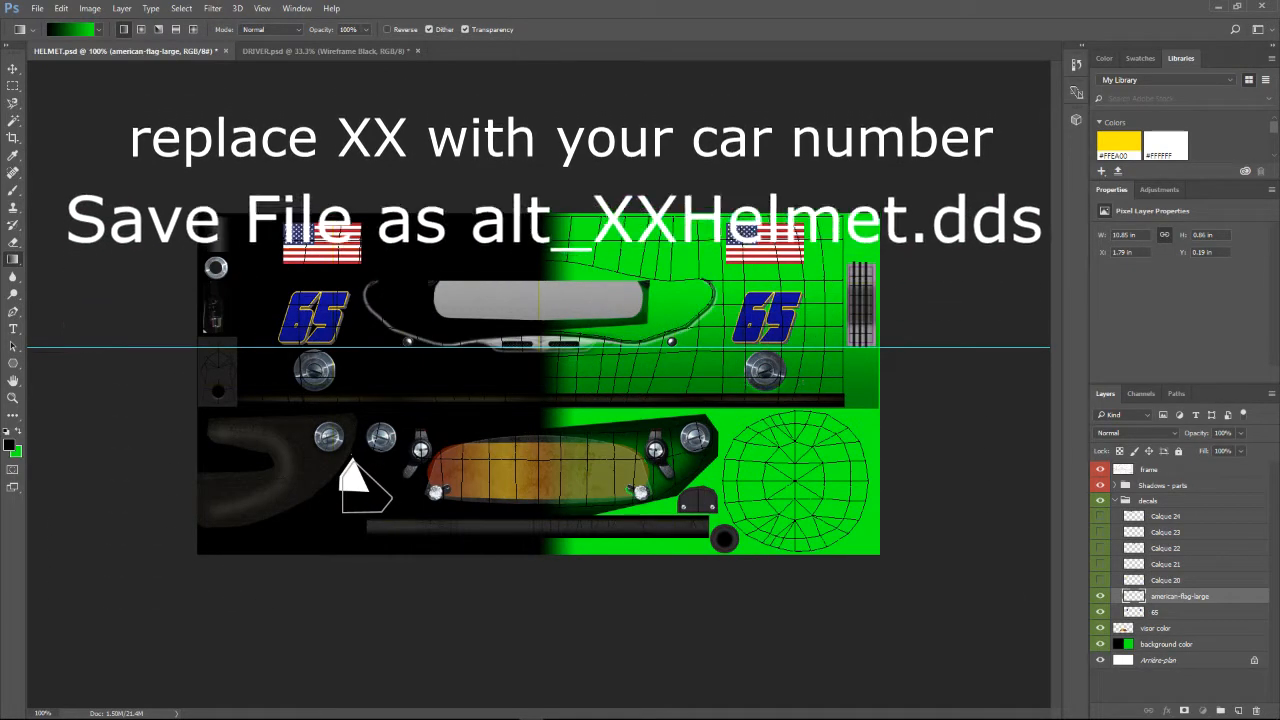
Start saving the helmet as DDS file alt_65_Helmet in rFactor2\Driver
{"action": "left_click", "coordinate": [1113, 500]}
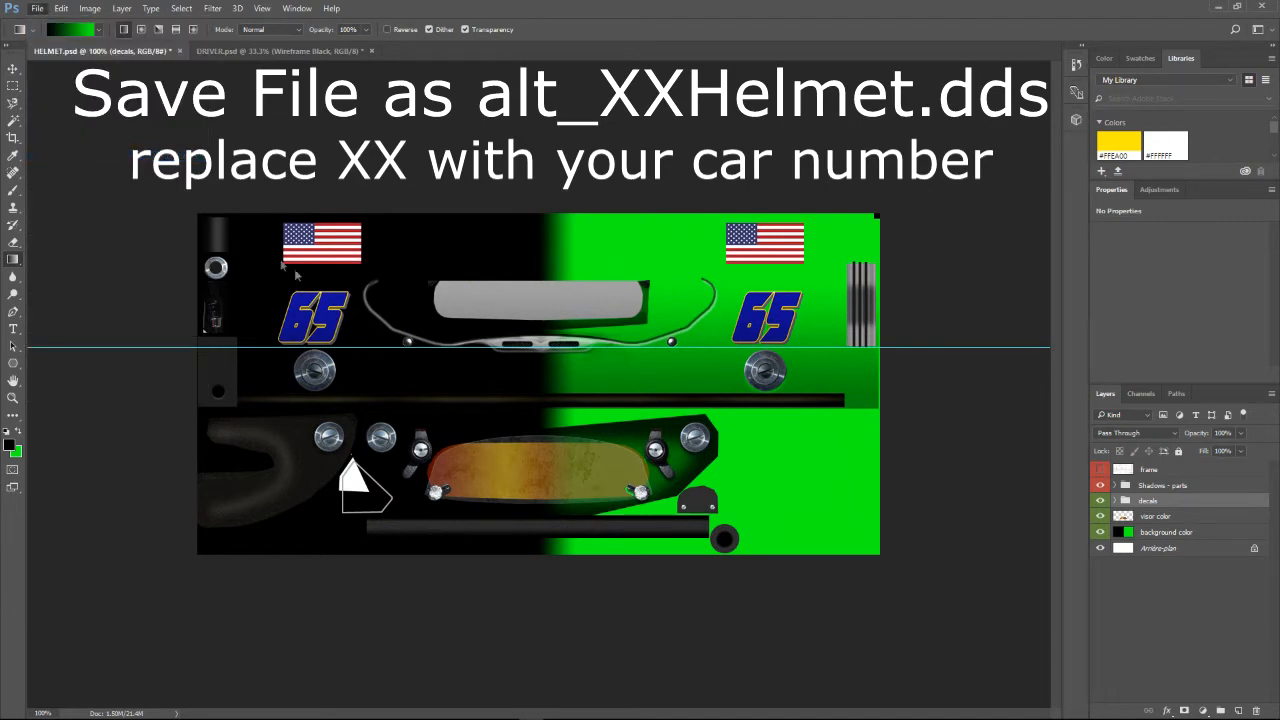
{"action": "left_click", "coordinate": [360, 325]}
{"action": "type", "text": "alt_65_Helmet"}
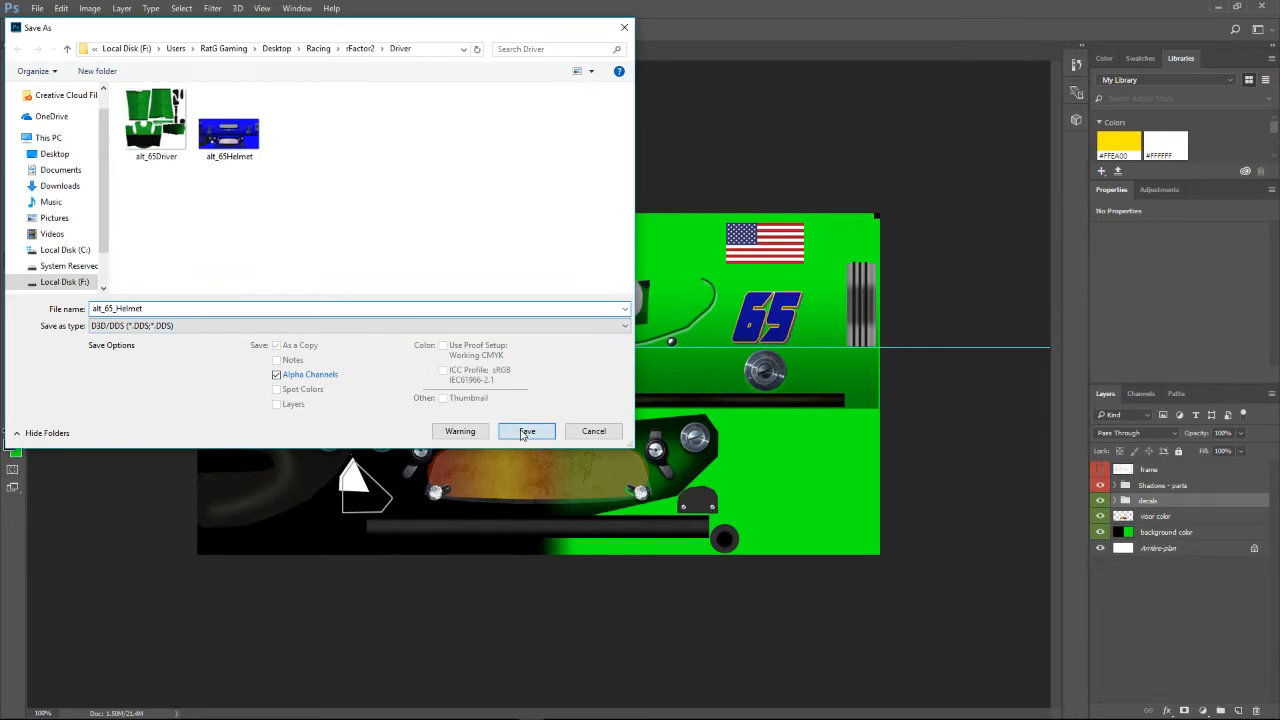
Save alt_65_Helmet and accept the default DXT3 NVIDIA DDS export settings
{"action": "left_click", "coordinate": [527, 431]}
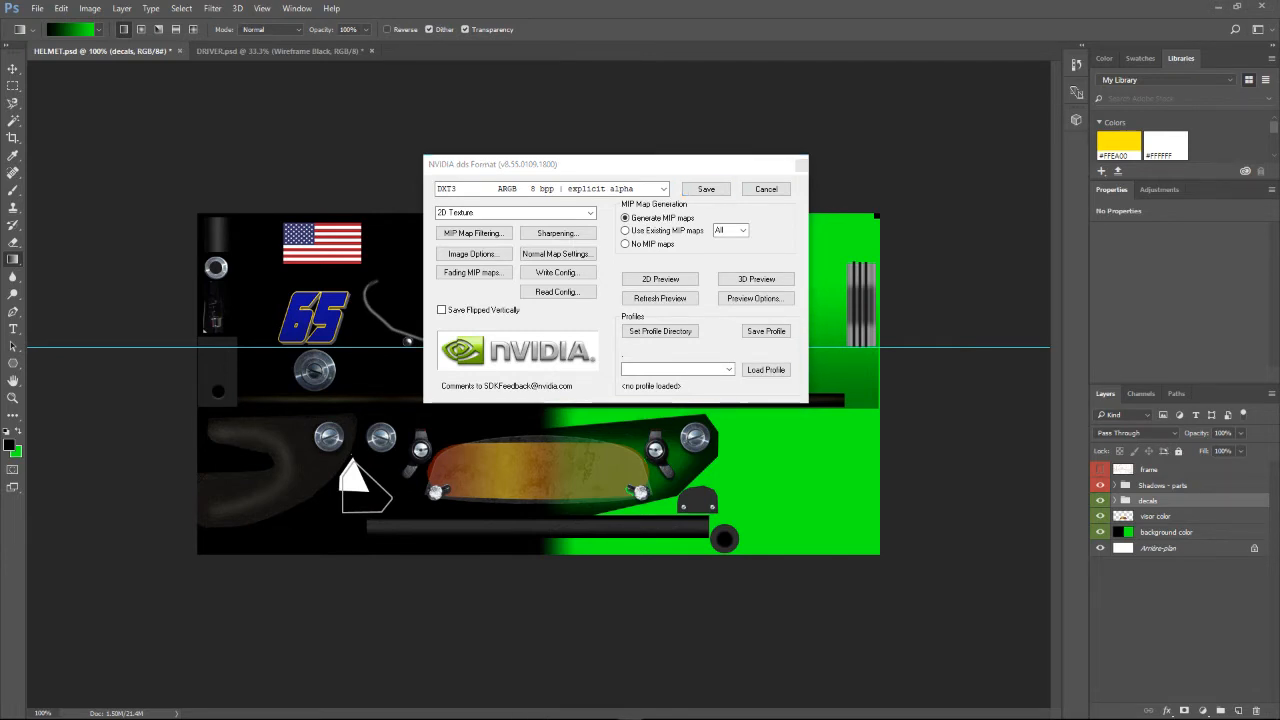
{"action": "left_click", "coordinate": [705, 189]}
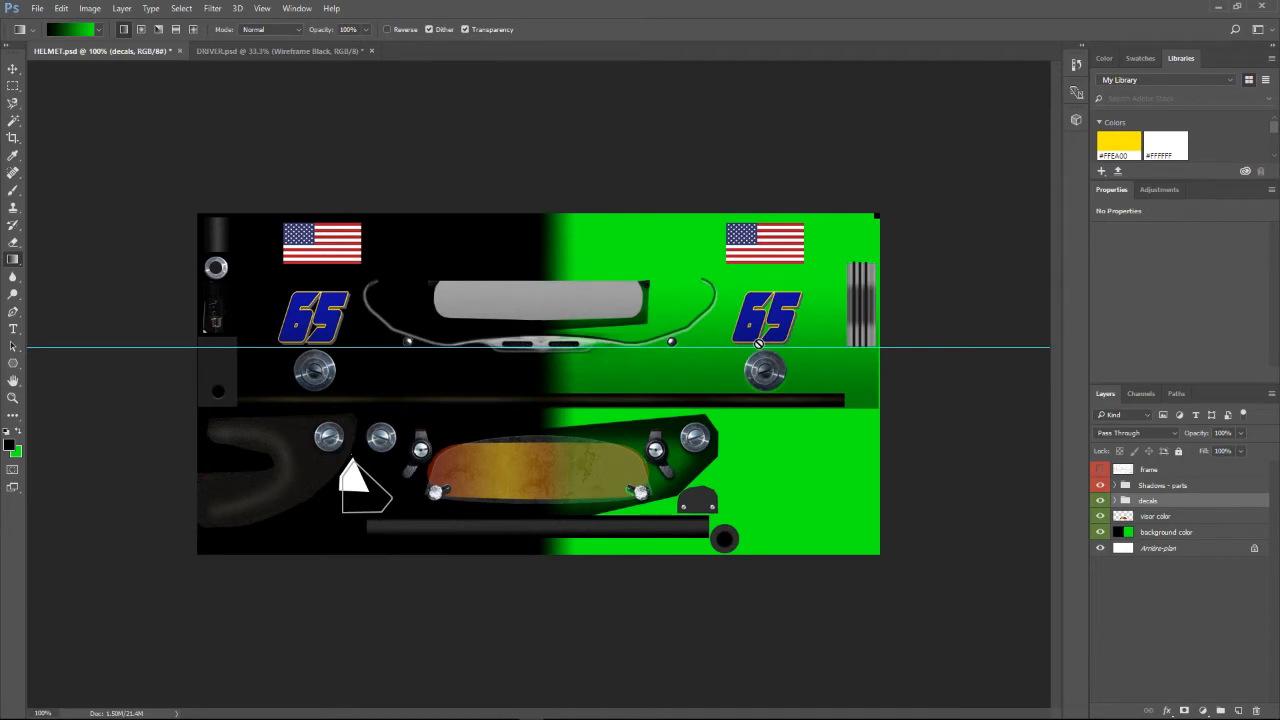
{"action": "mouse_move", "coordinate": [349, 67]}
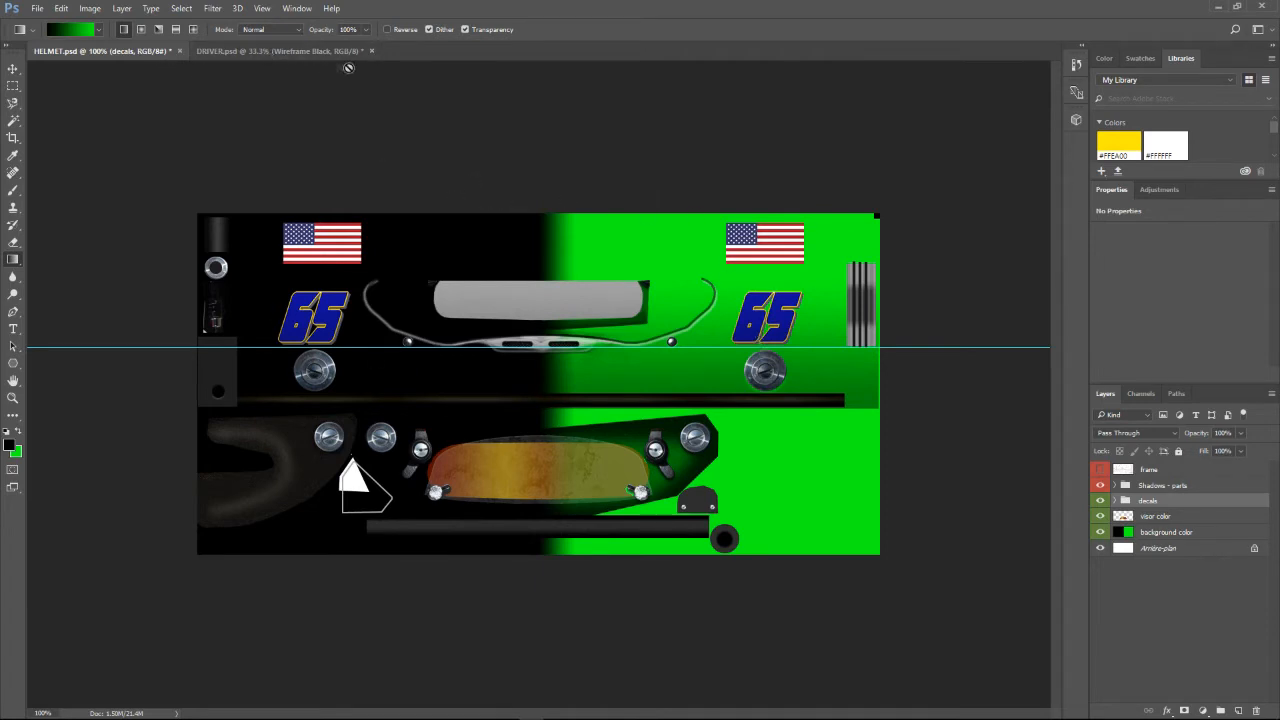
Close HELMET.psd, select the suit's Color layer with the Paint Bucket, and expand SKIN
{"action": "left_click", "coordinate": [179, 51]}
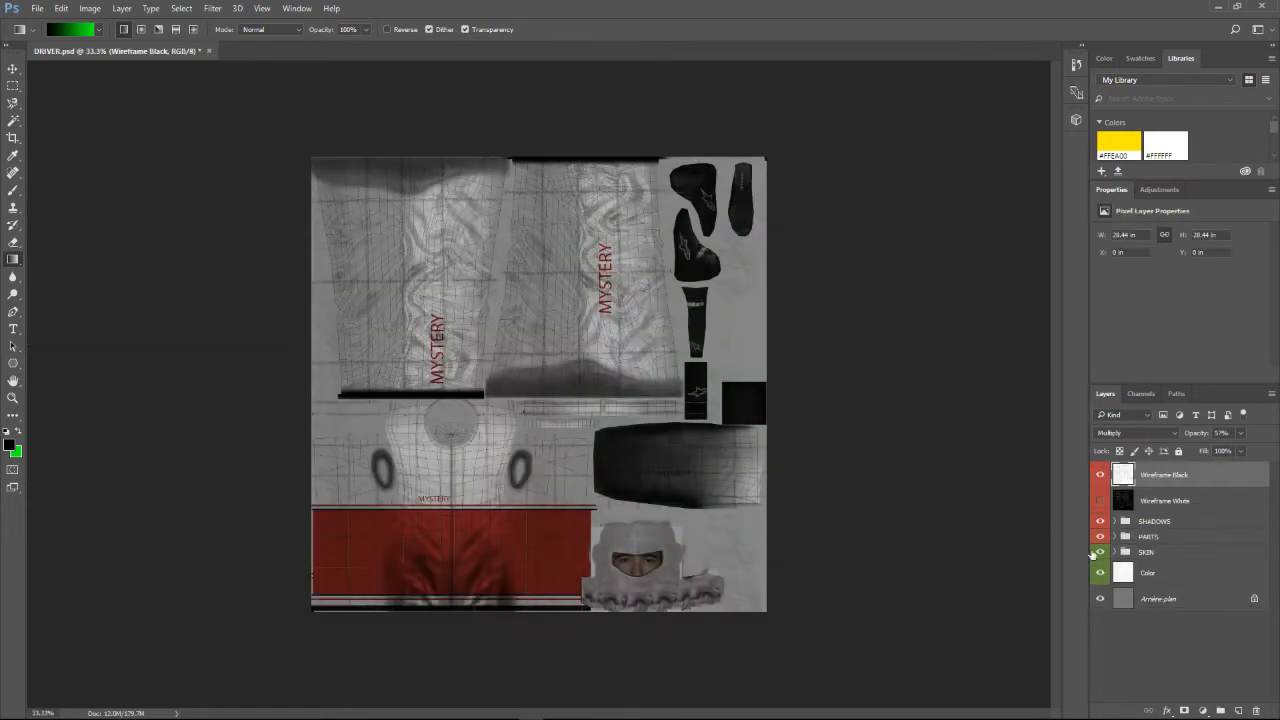
{"action": "left_click", "coordinate": [1180, 572]}
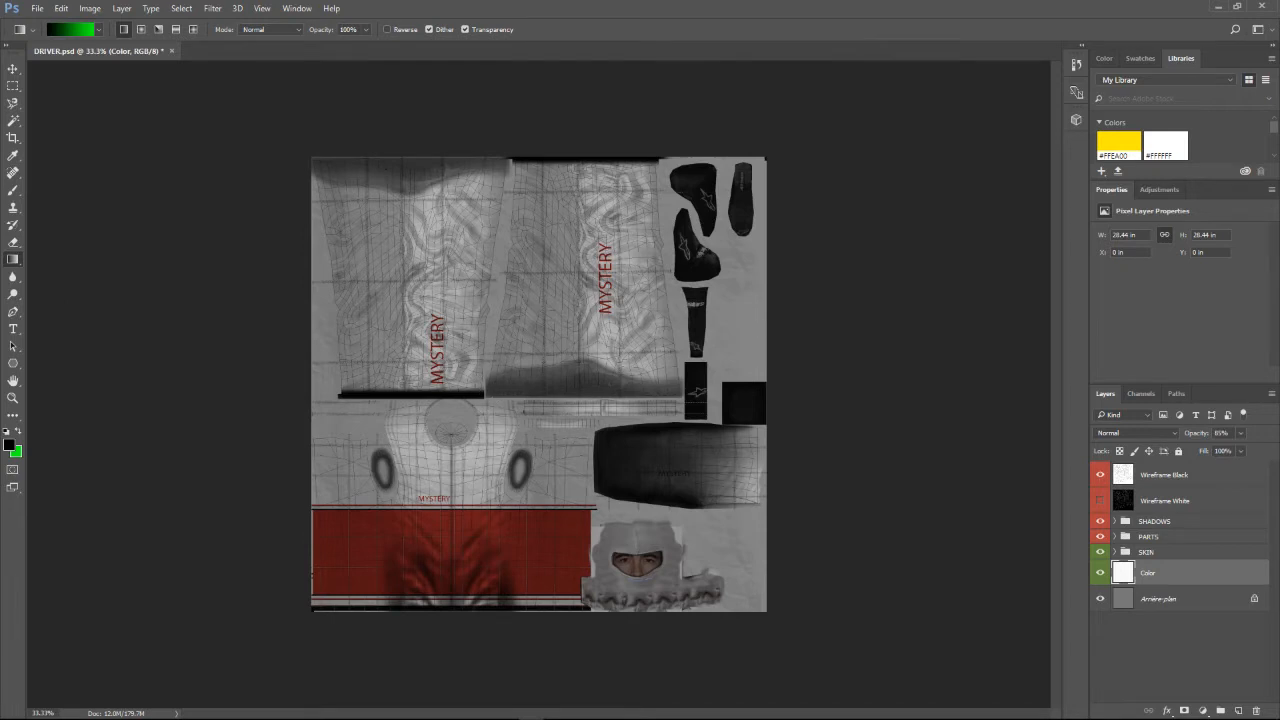
{"action": "left_click", "coordinate": [13, 259]}
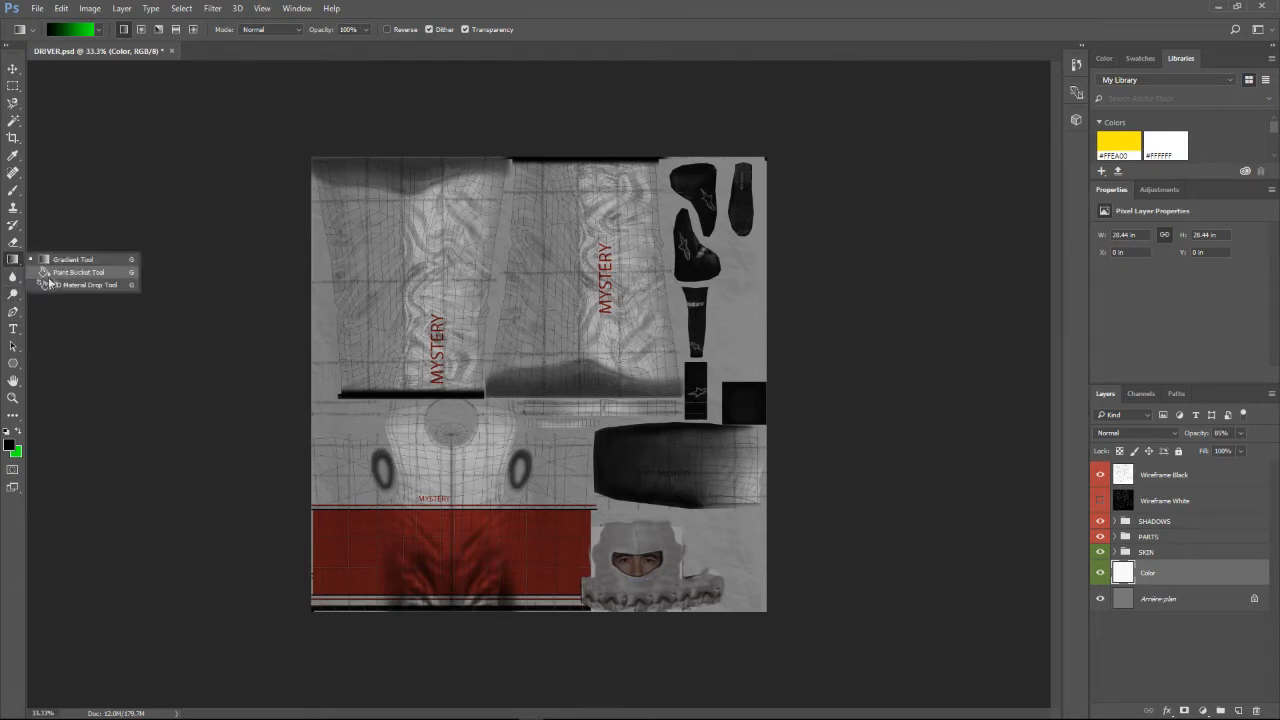
{"action": "left_click", "coordinate": [78, 271]}
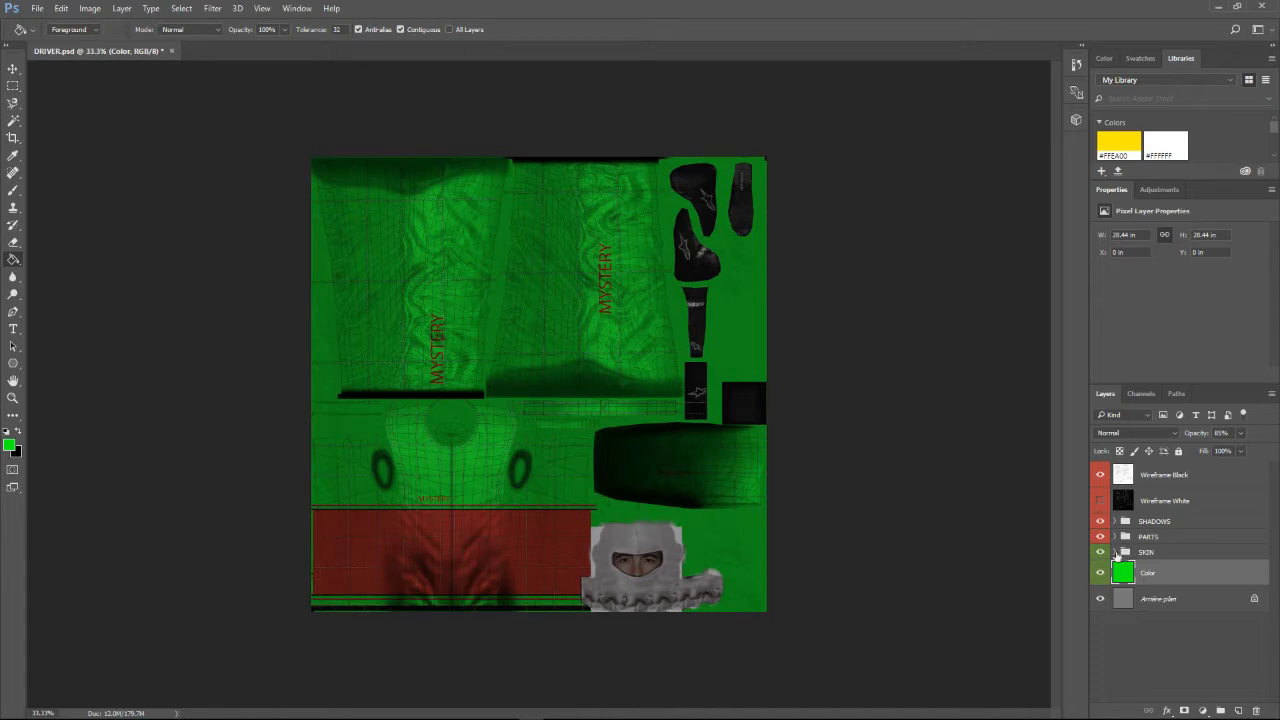
{"action": "left_click", "coordinate": [1114, 552]}
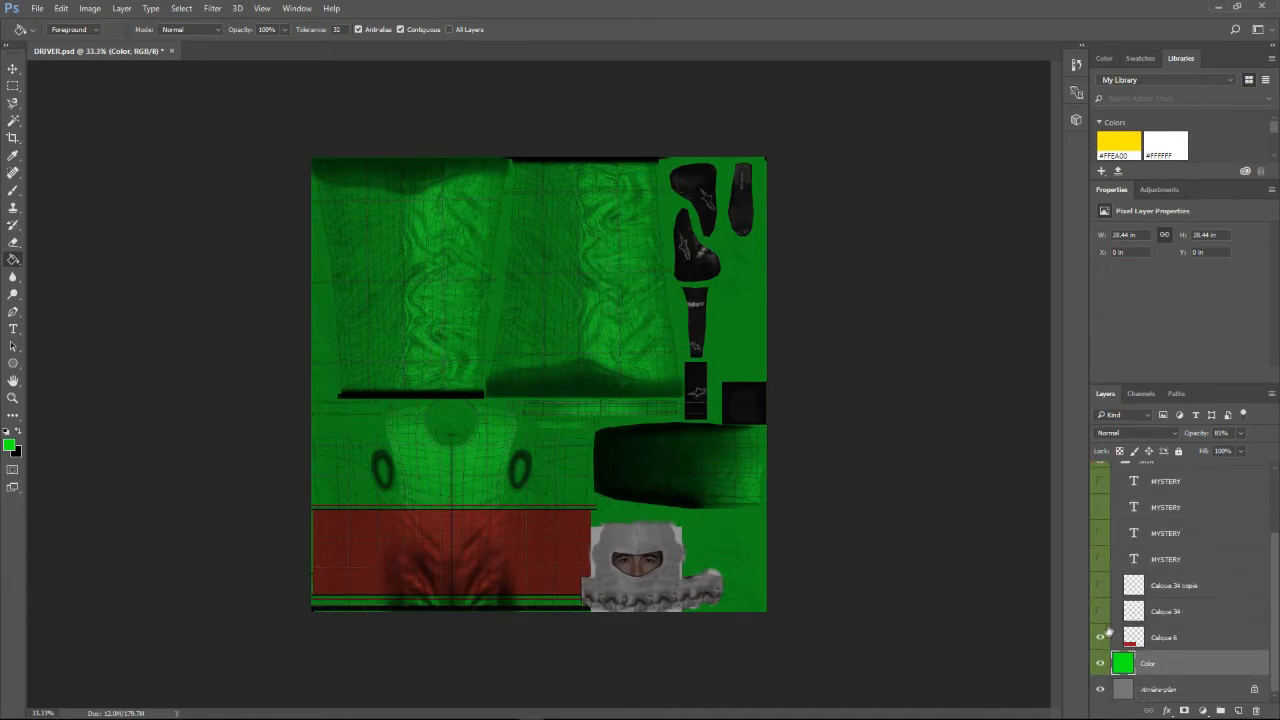
Select the red band layer and place the scaled-down white vertical Catalyst logo on the black band
{"action": "left_click", "coordinate": [1163, 637]}
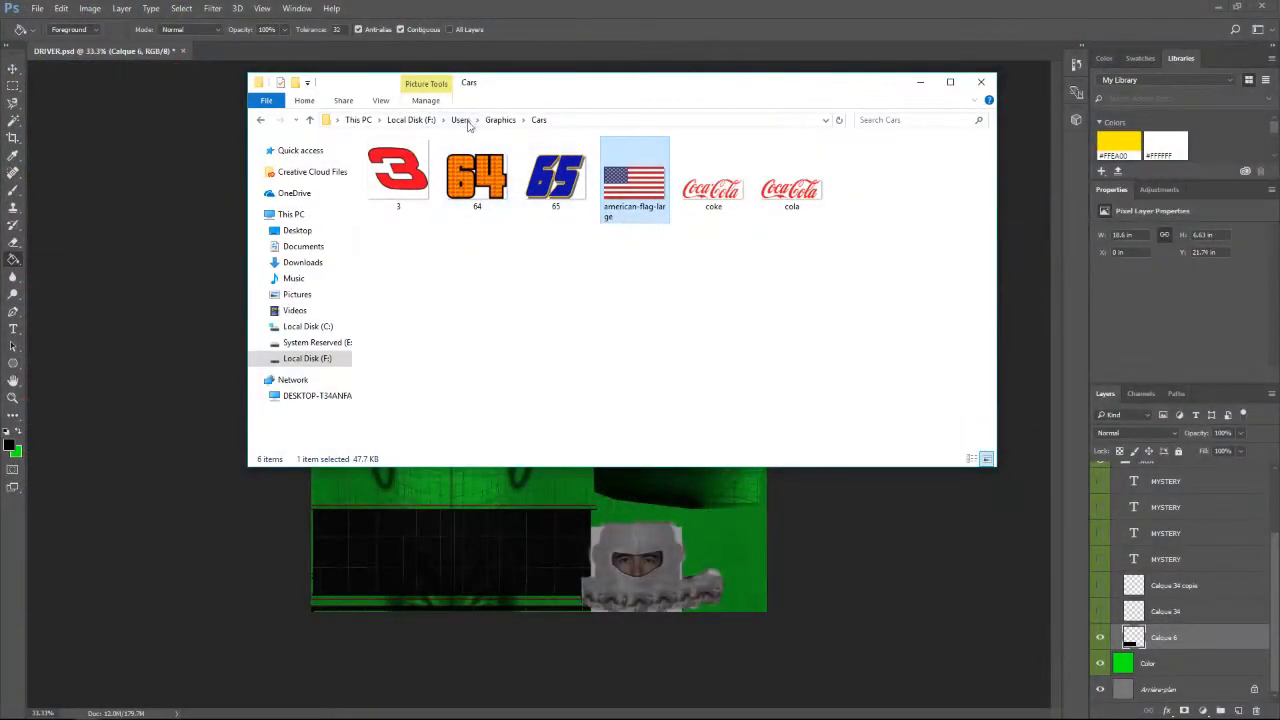
{"action": "left_click", "coordinate": [460, 119]}
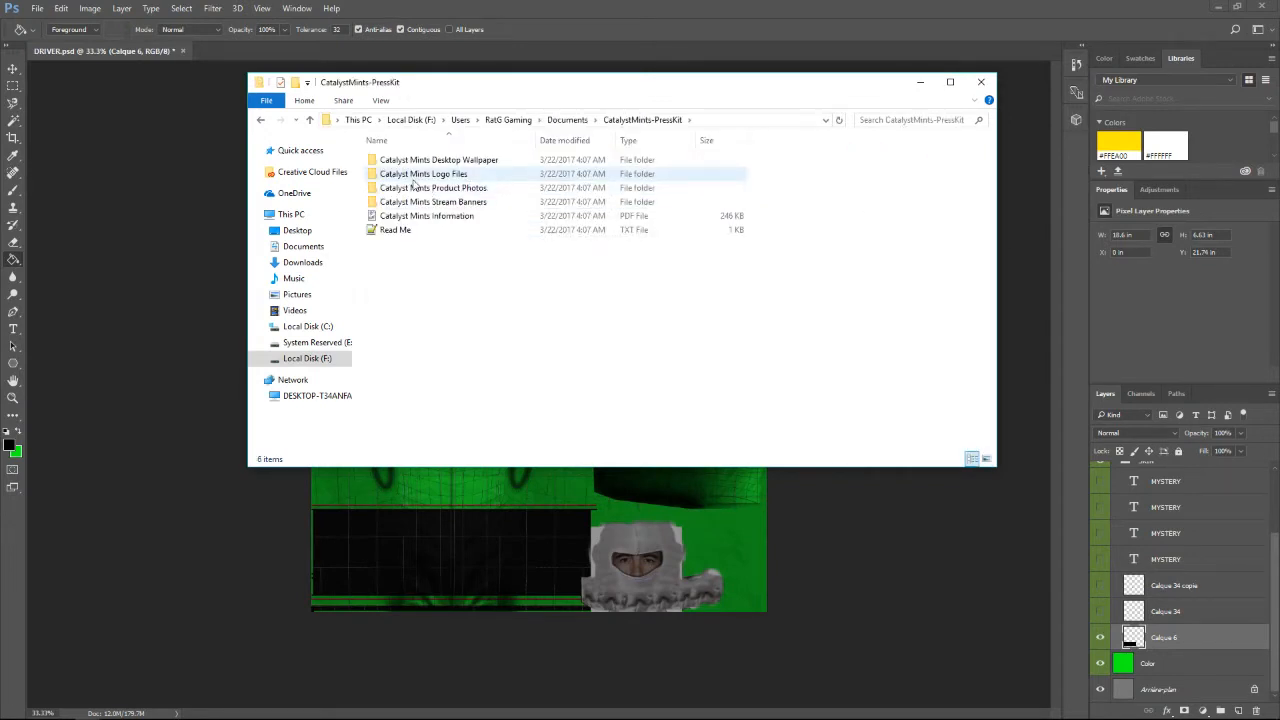
{"action": "double_click", "coordinate": [422, 173]}
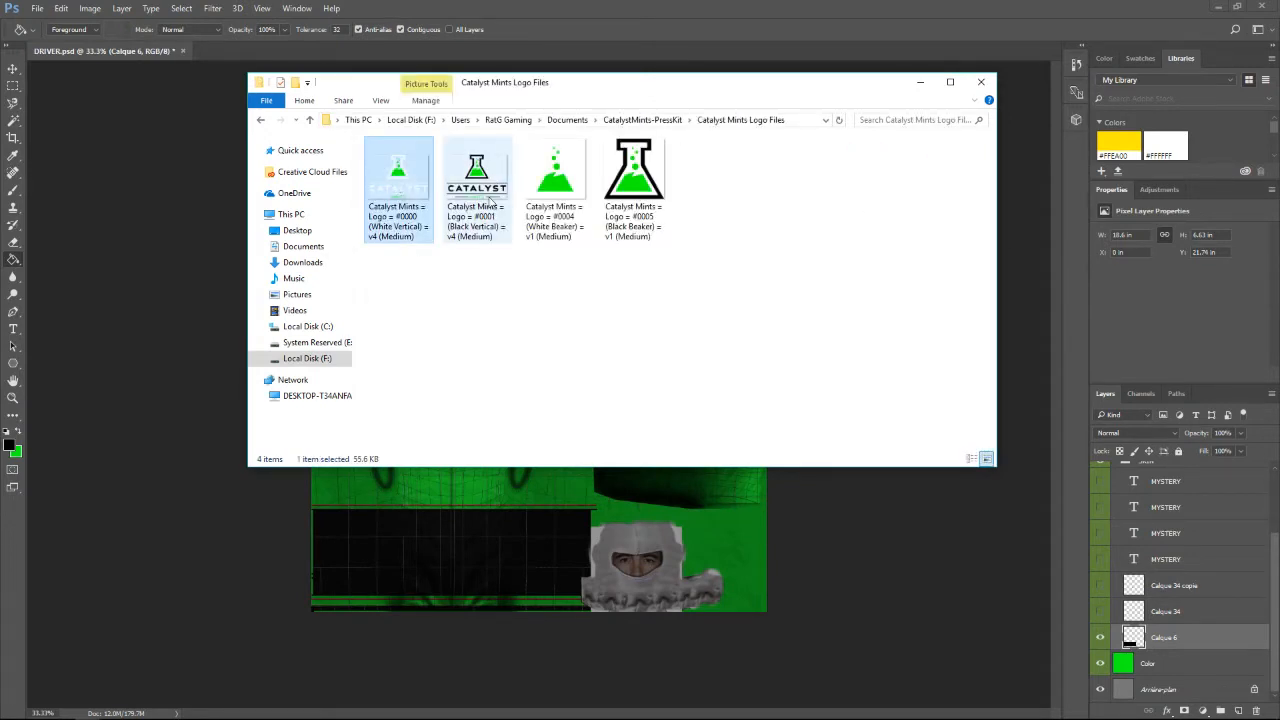
{"action": "double_click", "coordinate": [398, 175]}
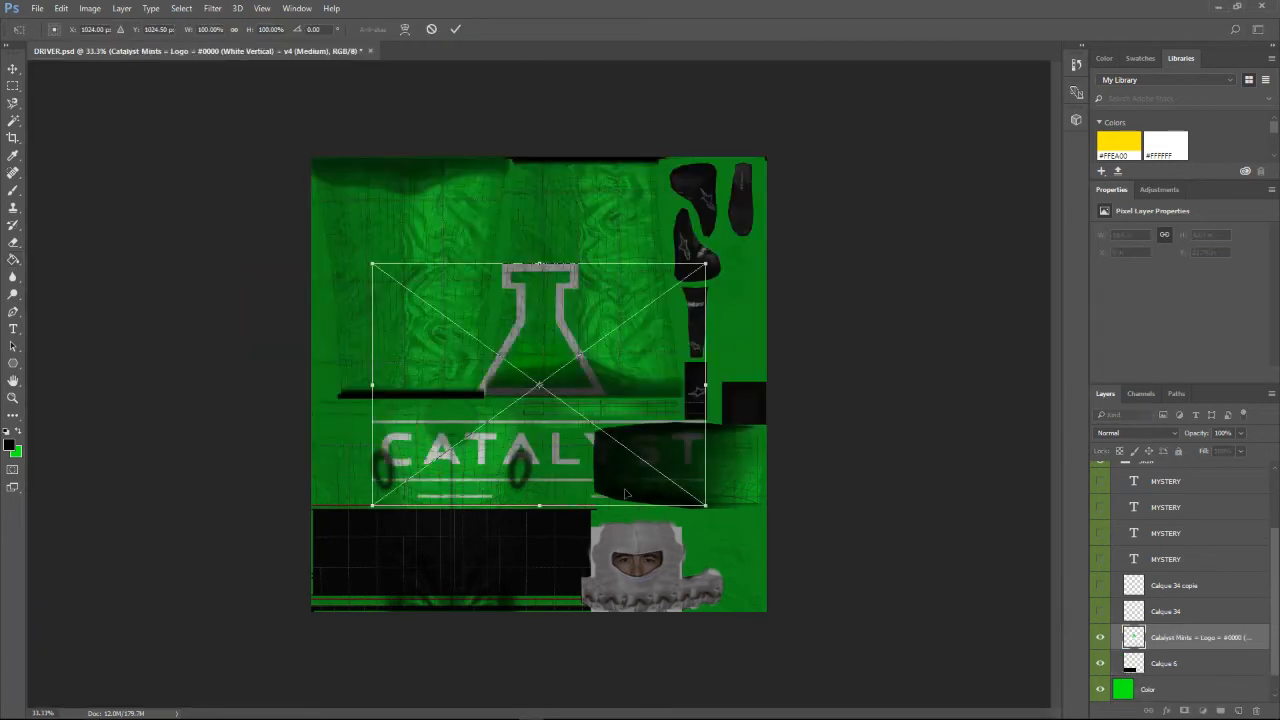
{"action": "left_click_drag", "start_coordinate": [700, 505], "coordinate": [608, 430]}
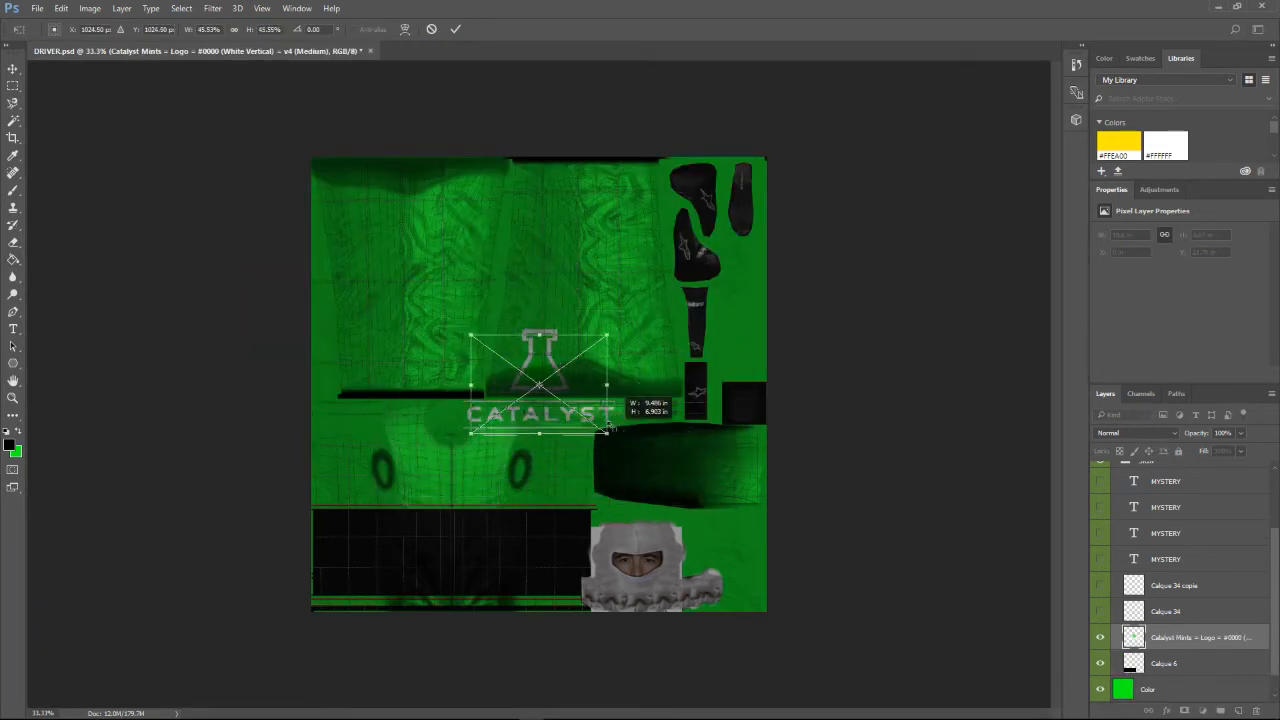
{"action": "left_click_drag", "start_coordinate": [540, 385], "coordinate": [445, 555]}
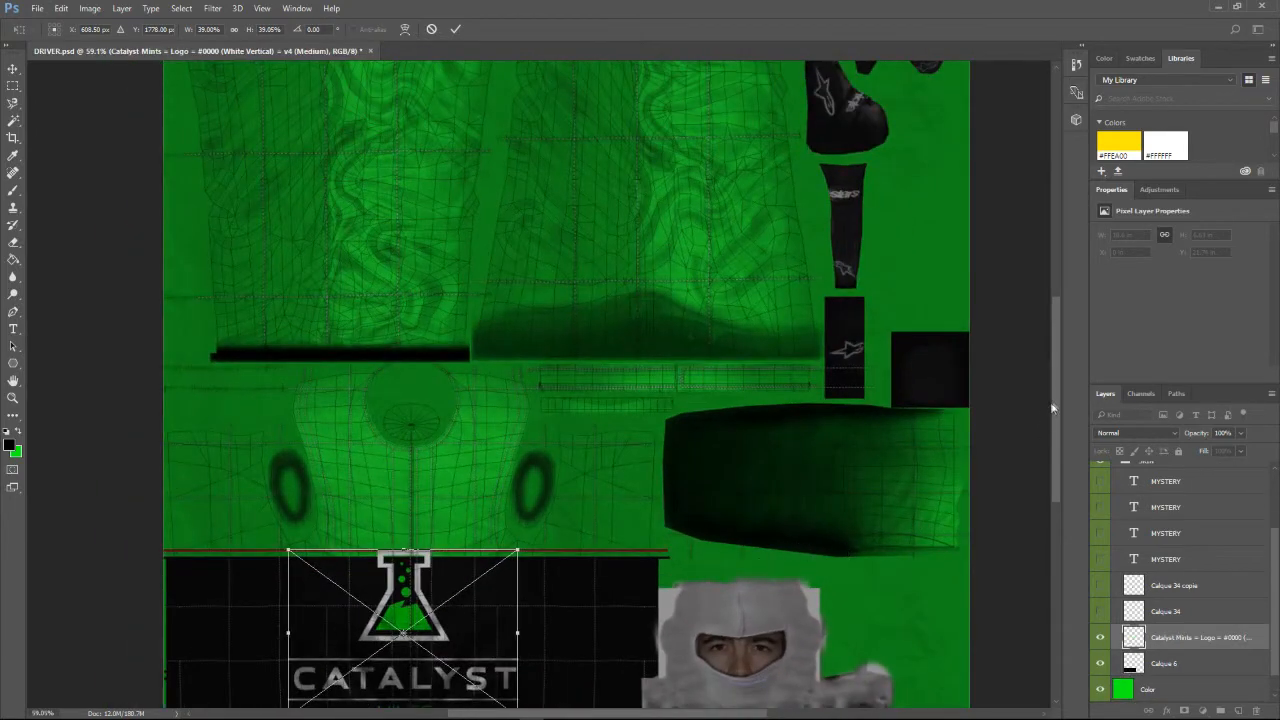
{"action": "scroll", "scroll_direction": "down", "scroll_amount": 3}
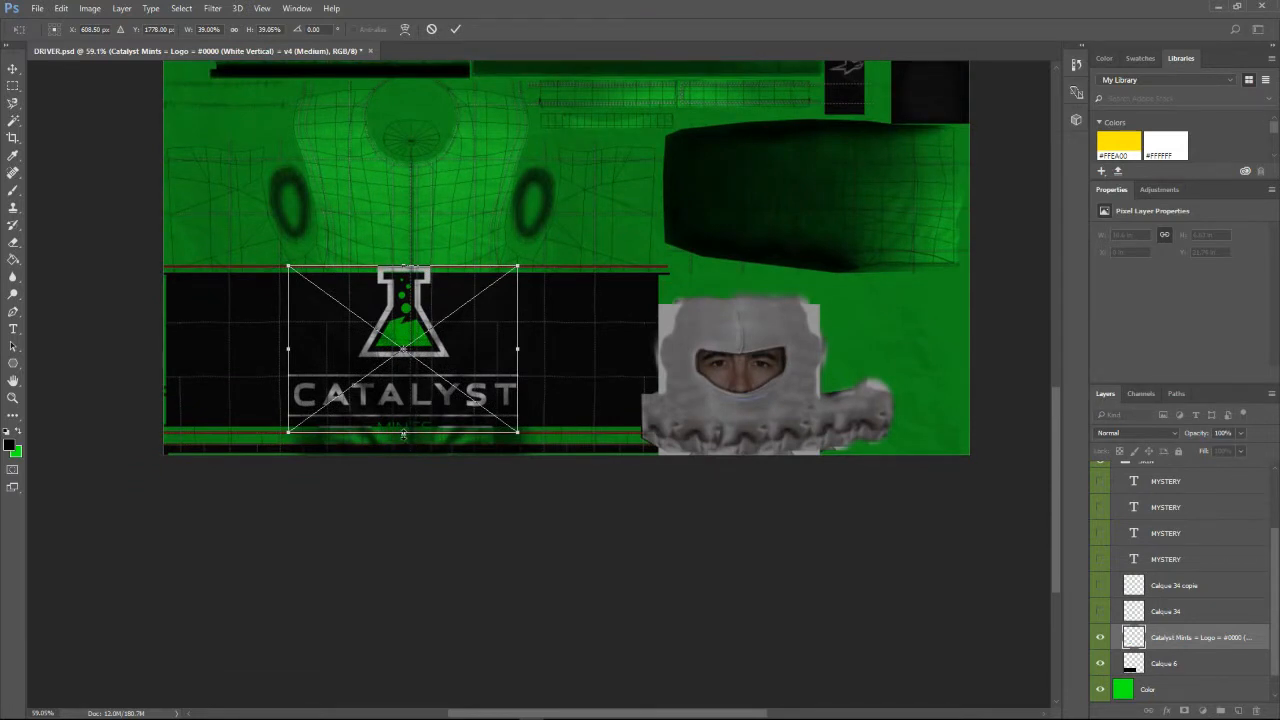
{"action": "left_click_drag", "start_coordinate": [517, 431], "coordinate": [508, 420]}
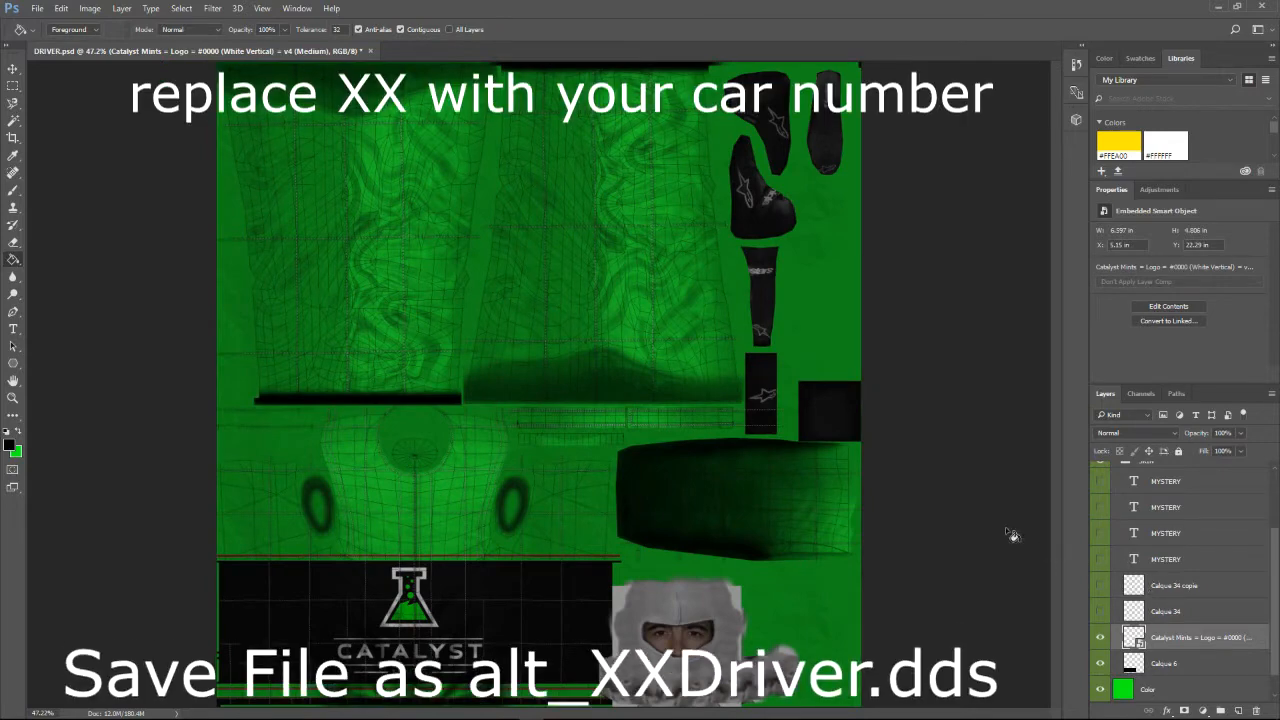
Hide the Wireframe Black layer and save the driver suit as DDS named alt_65_Driver
{"action": "left_click", "coordinate": [37, 8]}
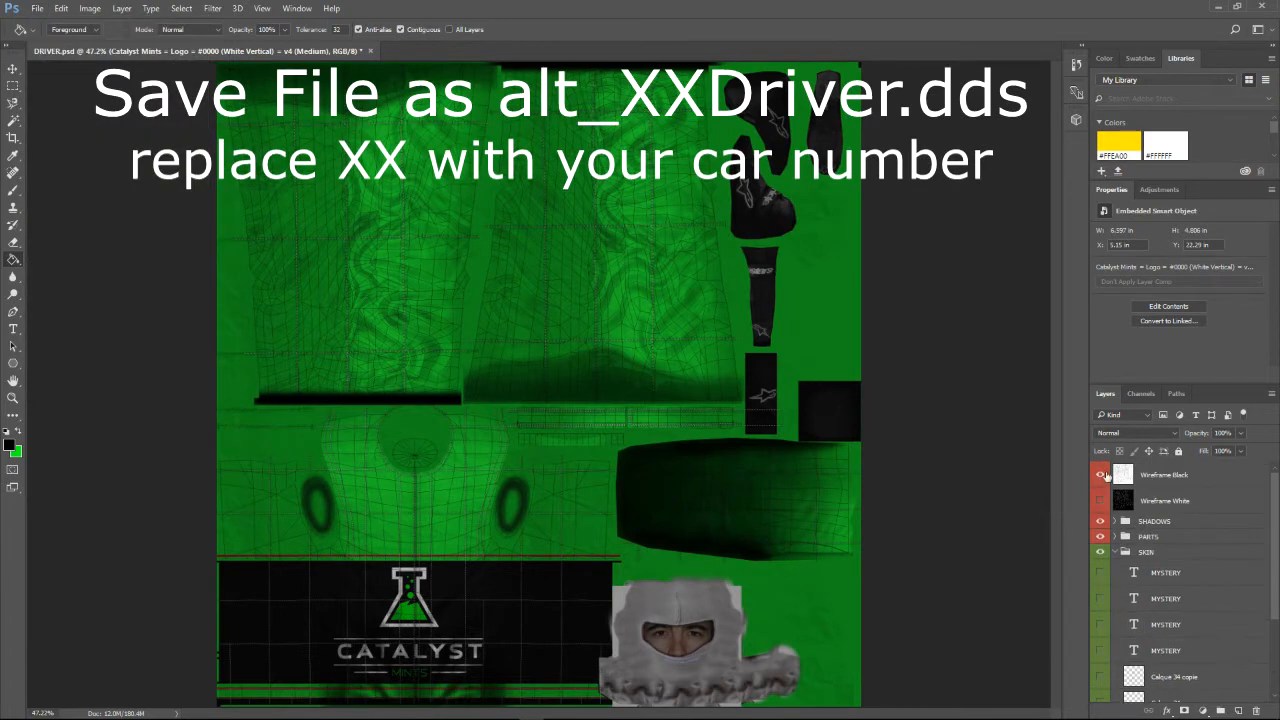
{"action": "left_click", "coordinate": [1100, 474]}
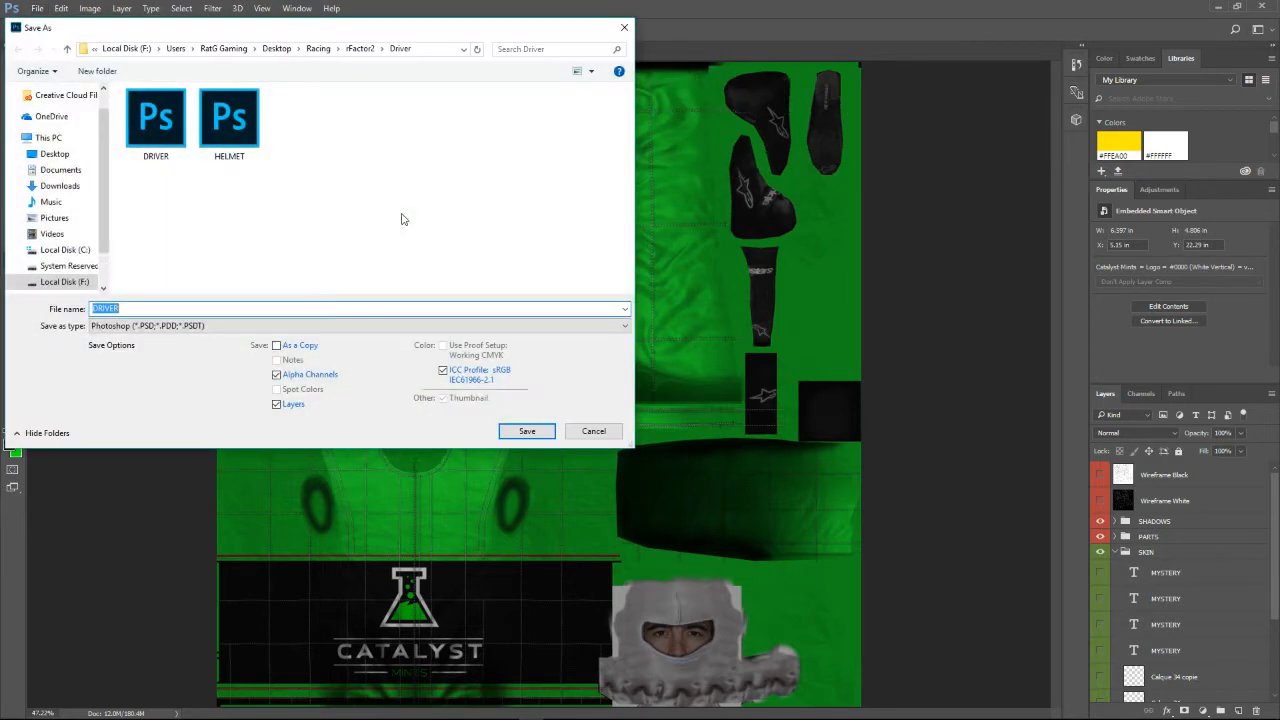
{"action": "left_click", "coordinate": [360, 325]}
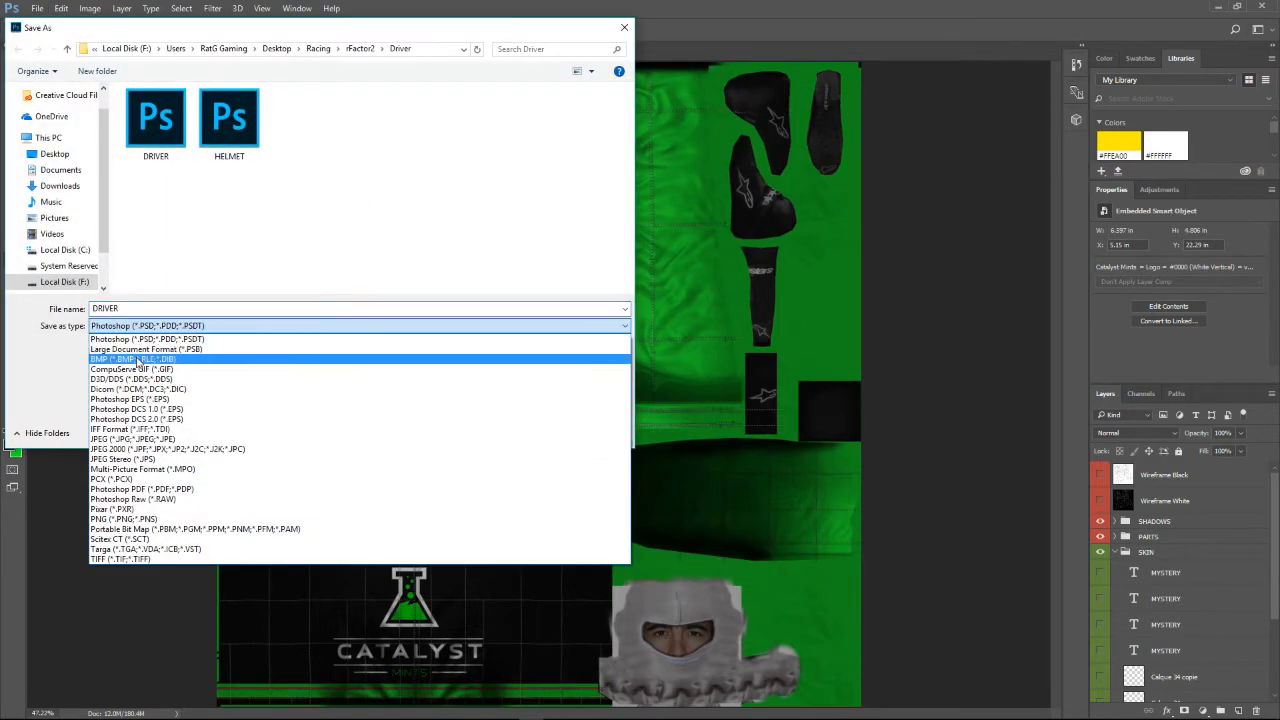
{"action": "left_click", "coordinate": [132, 378]}
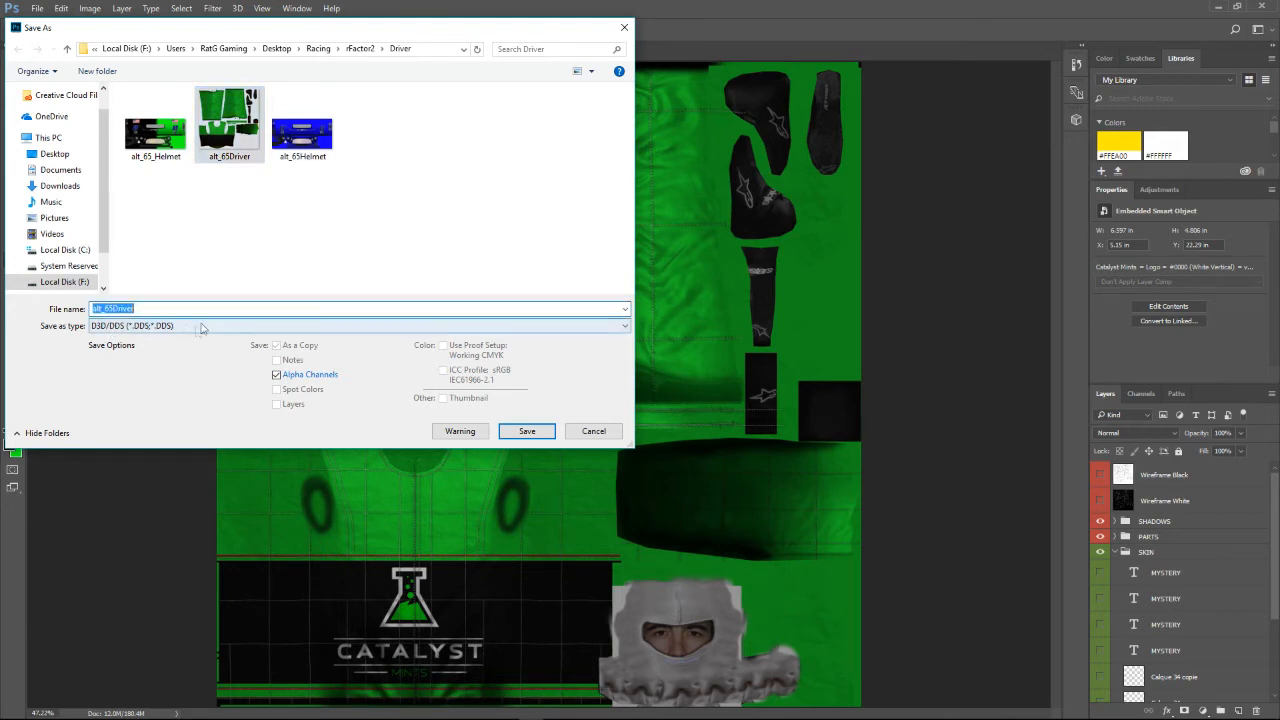
{"action": "left_click", "coordinate": [154, 308]}
{"action": "type", "text": "_"}
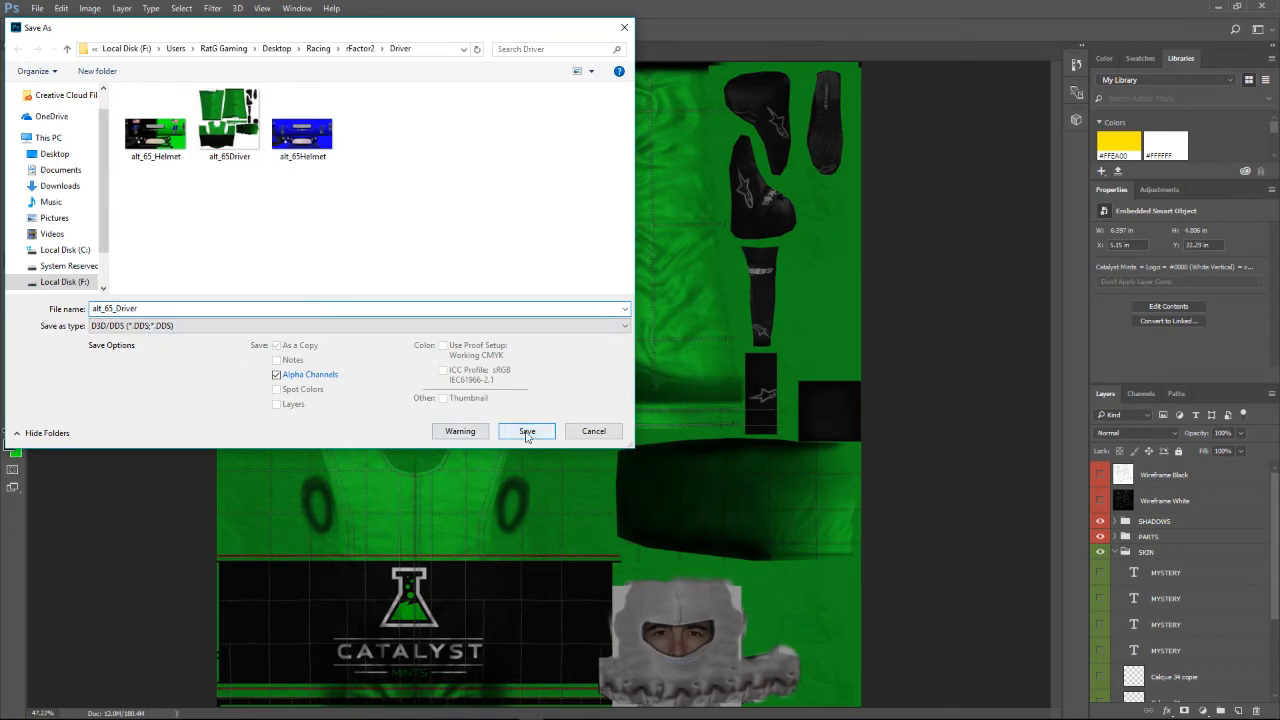
{"action": "left_click", "coordinate": [527, 431]}
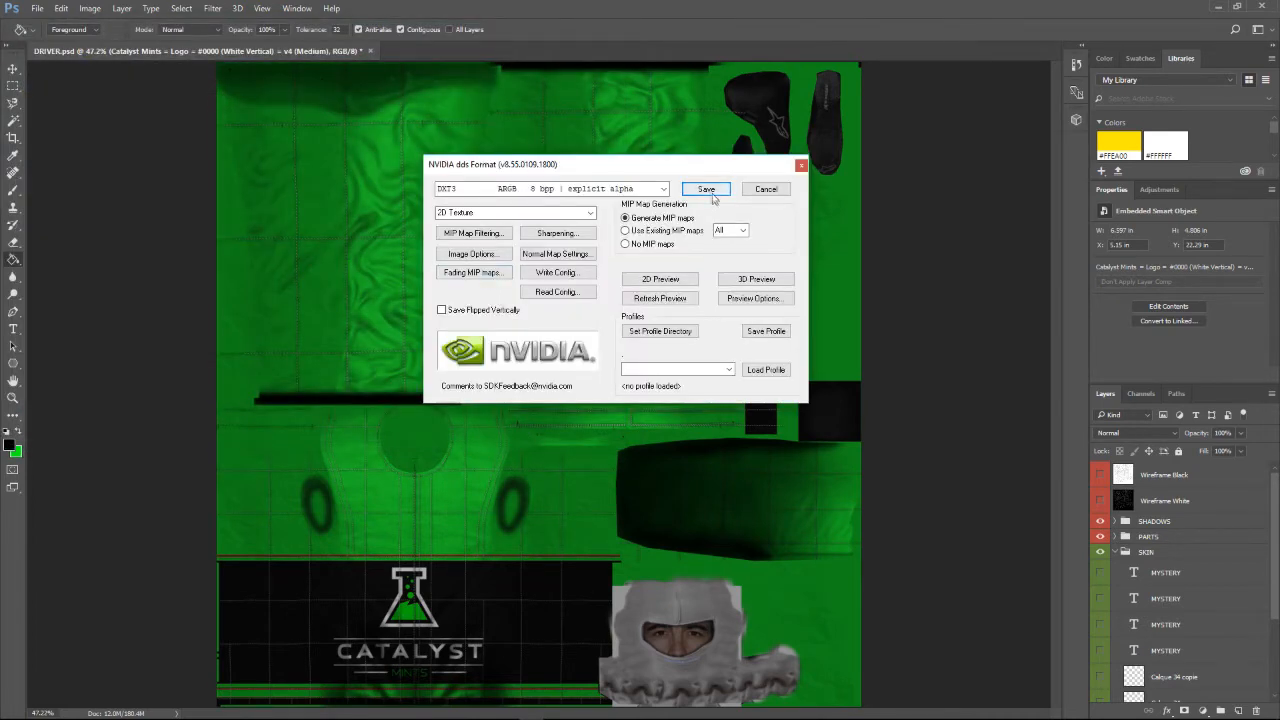
Accept the default NVIDIA DDS export settings to finish saving alt_65_Driver
{"action": "left_click", "coordinate": [705, 189]}
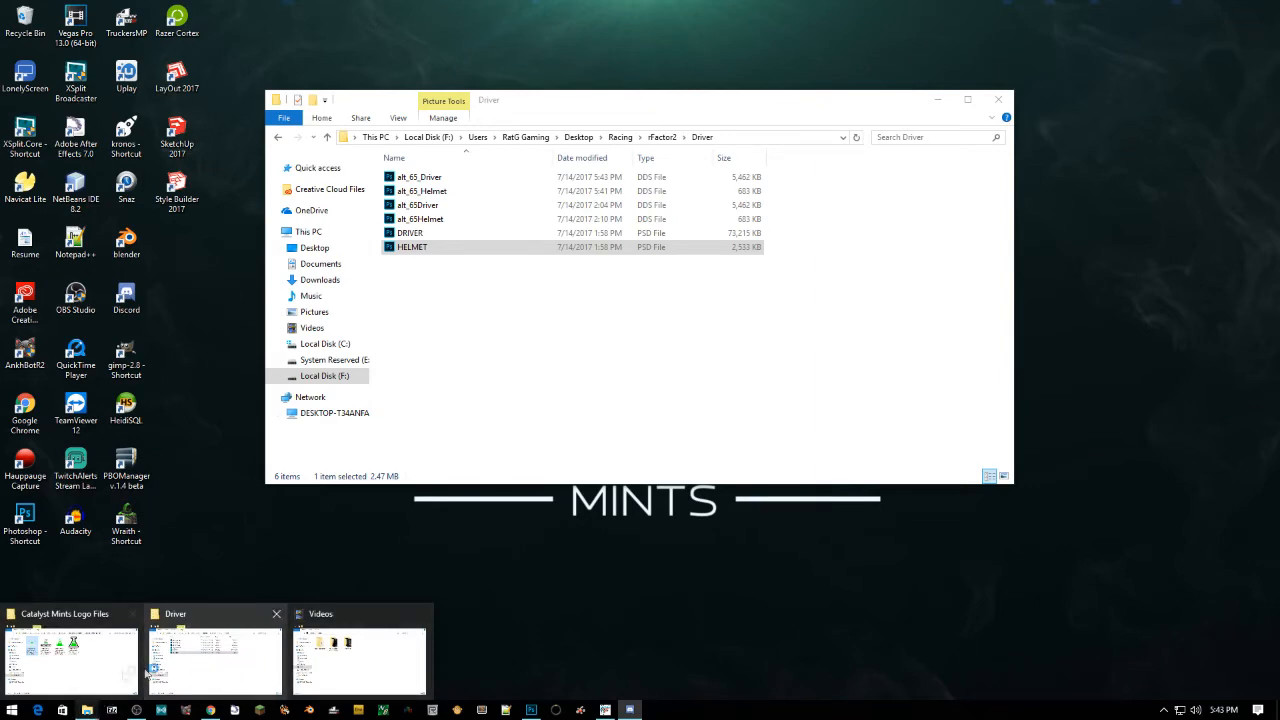
Open Local Disk (F:) in a new window and browse through steam and steamapps to rFactor 2's UserData
{"action": "left_click", "coordinate": [324, 375]}
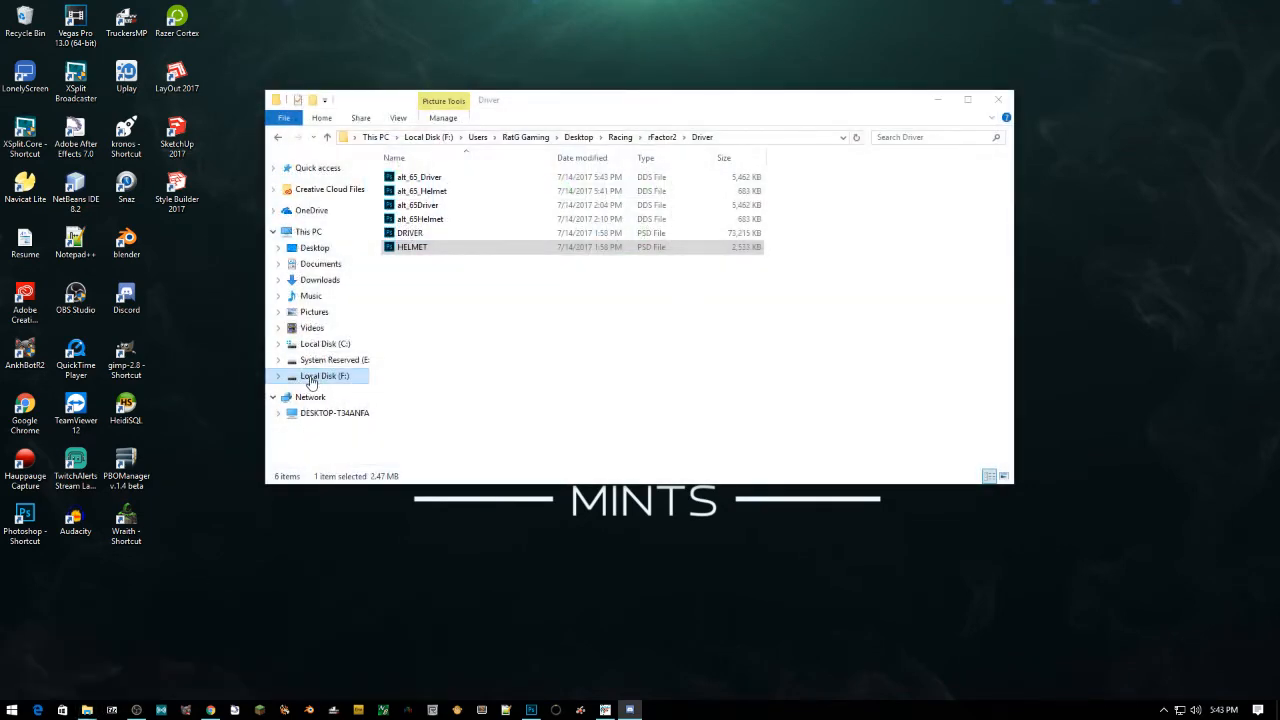
{"action": "double_click", "coordinate": [325, 375]}
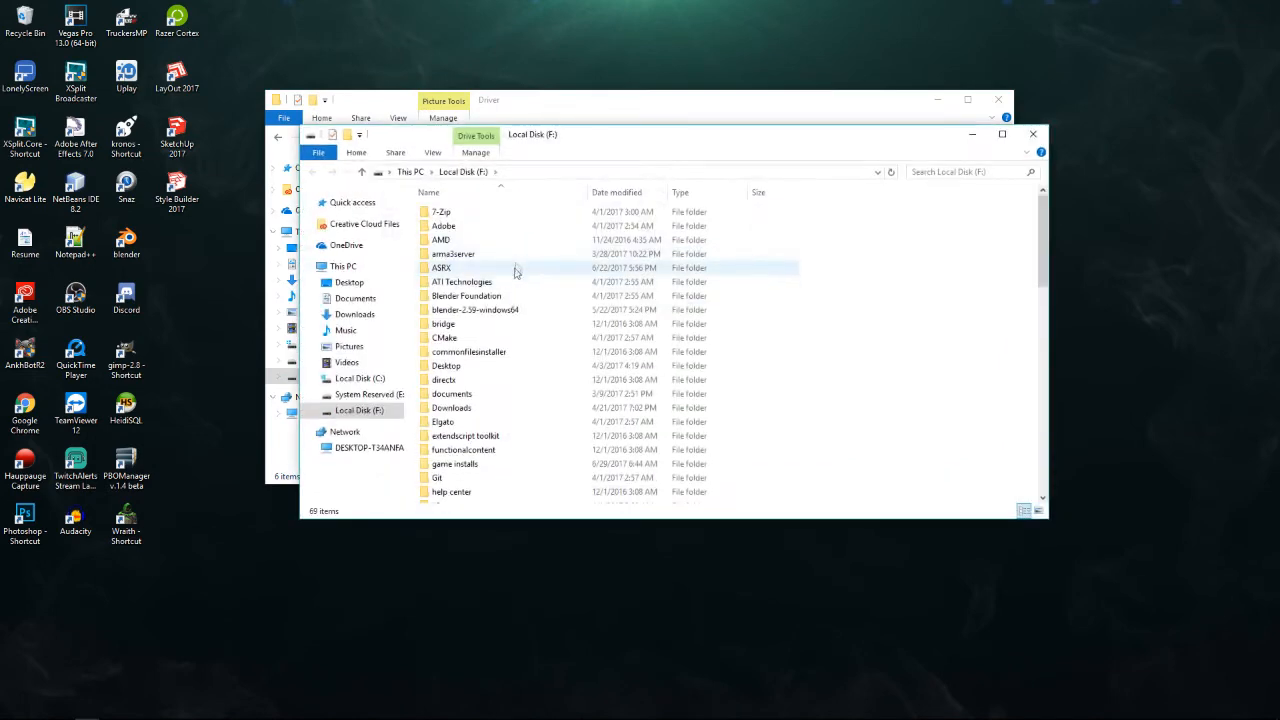
{"action": "double_click", "coordinate": [454, 463]}
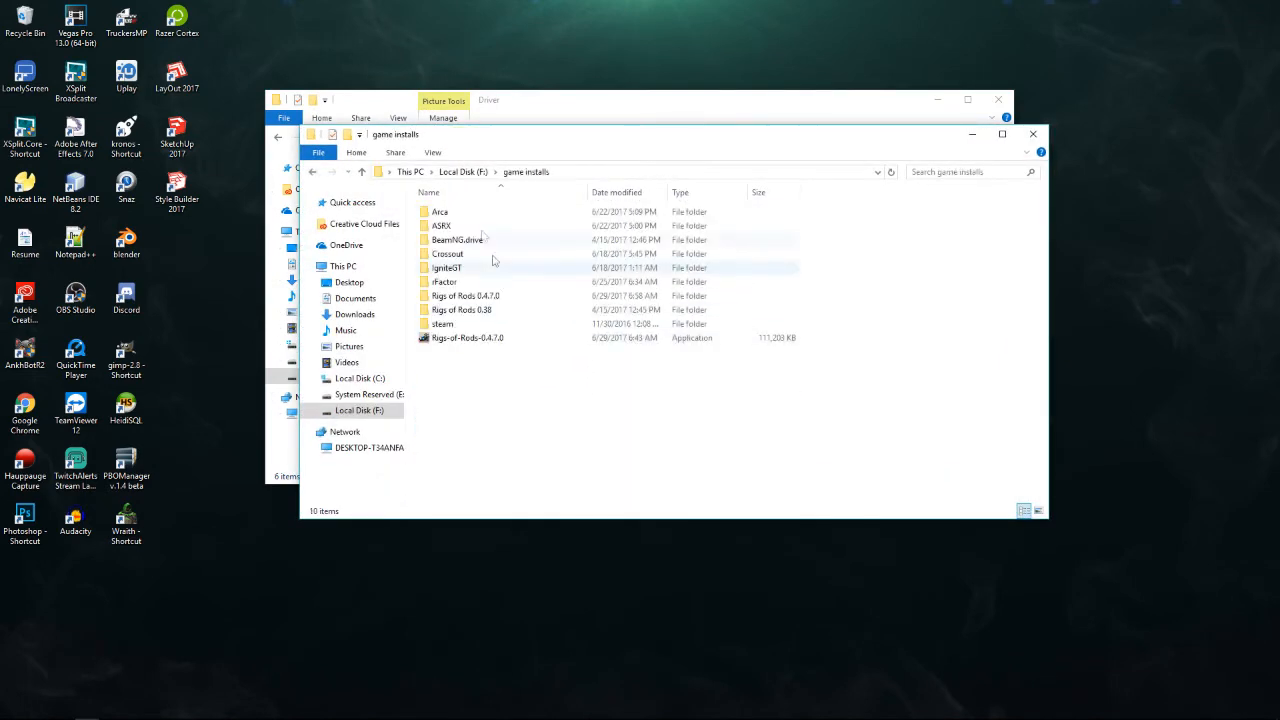
{"action": "double_click", "coordinate": [442, 323]}
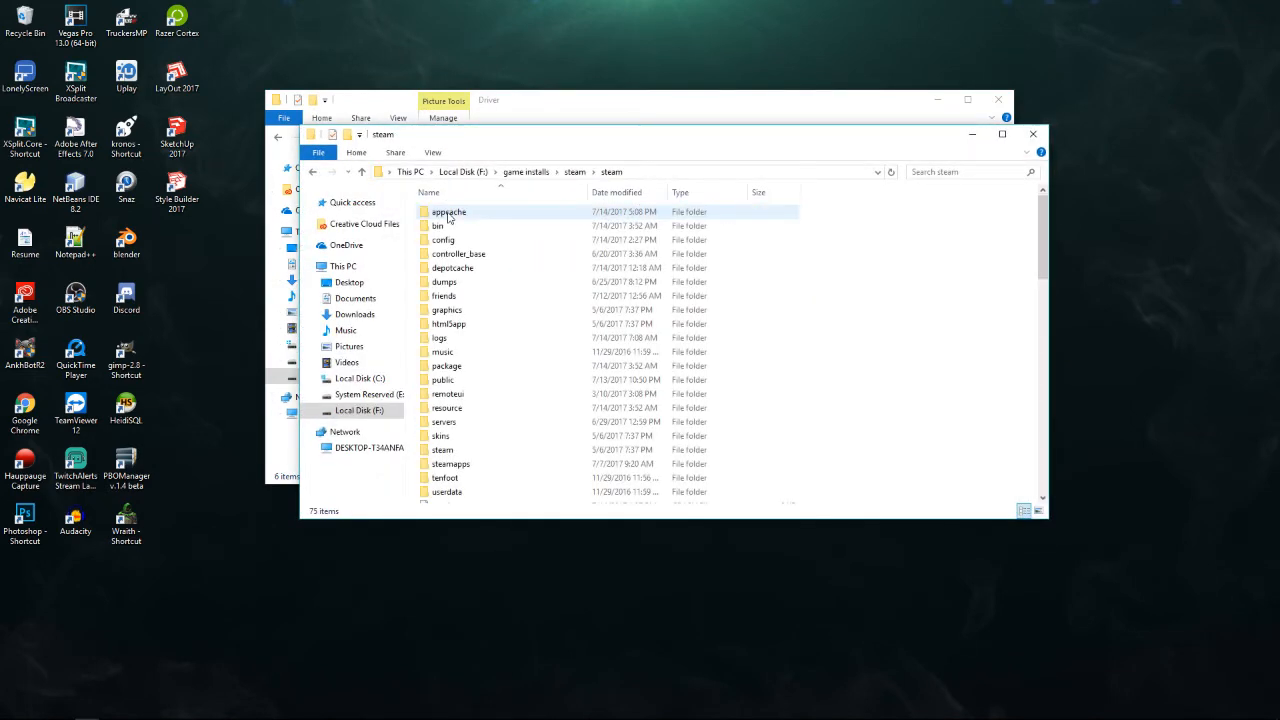
{"action": "double_click", "coordinate": [450, 463]}
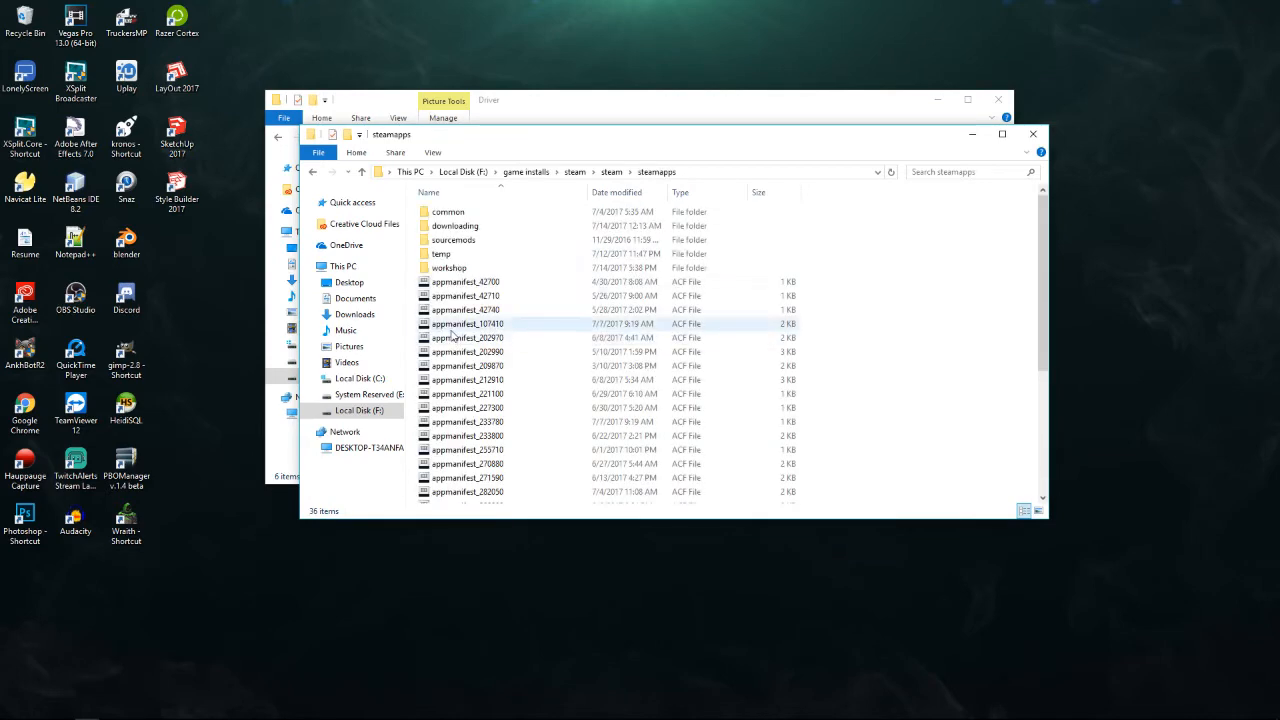
{"action": "double_click", "coordinate": [448, 211]}
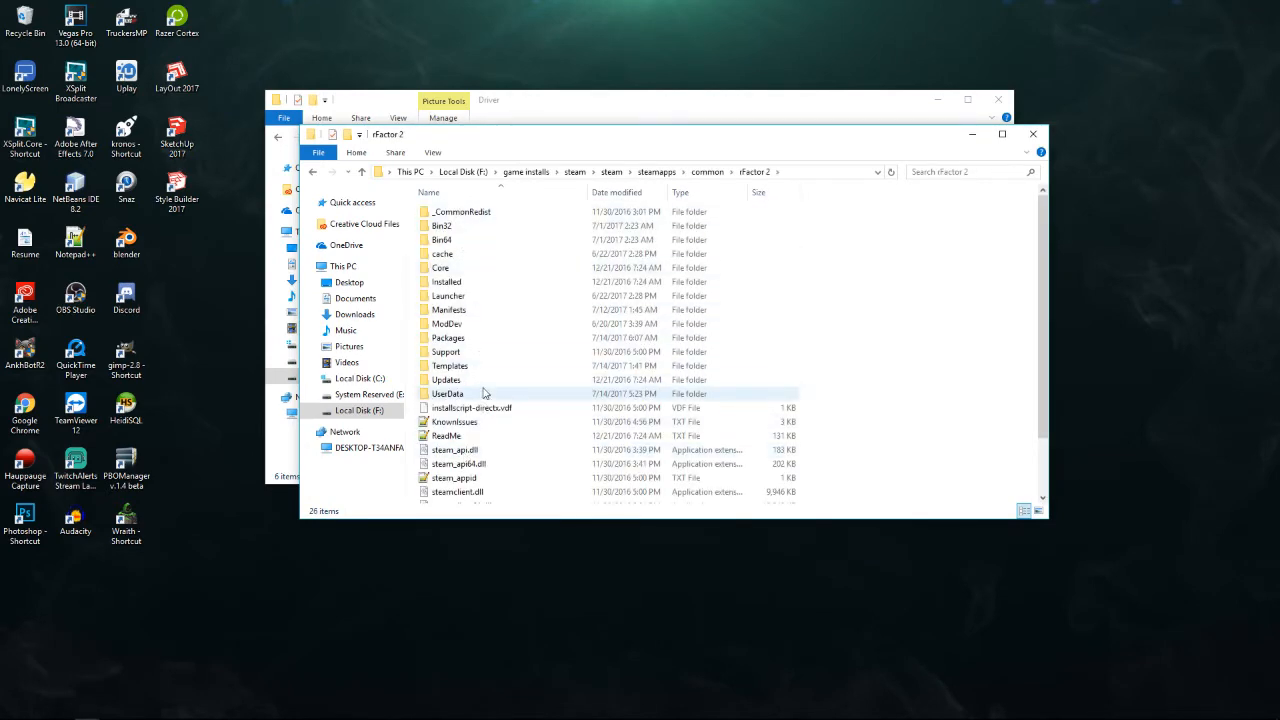
{"action": "double_click", "coordinate": [448, 393]}
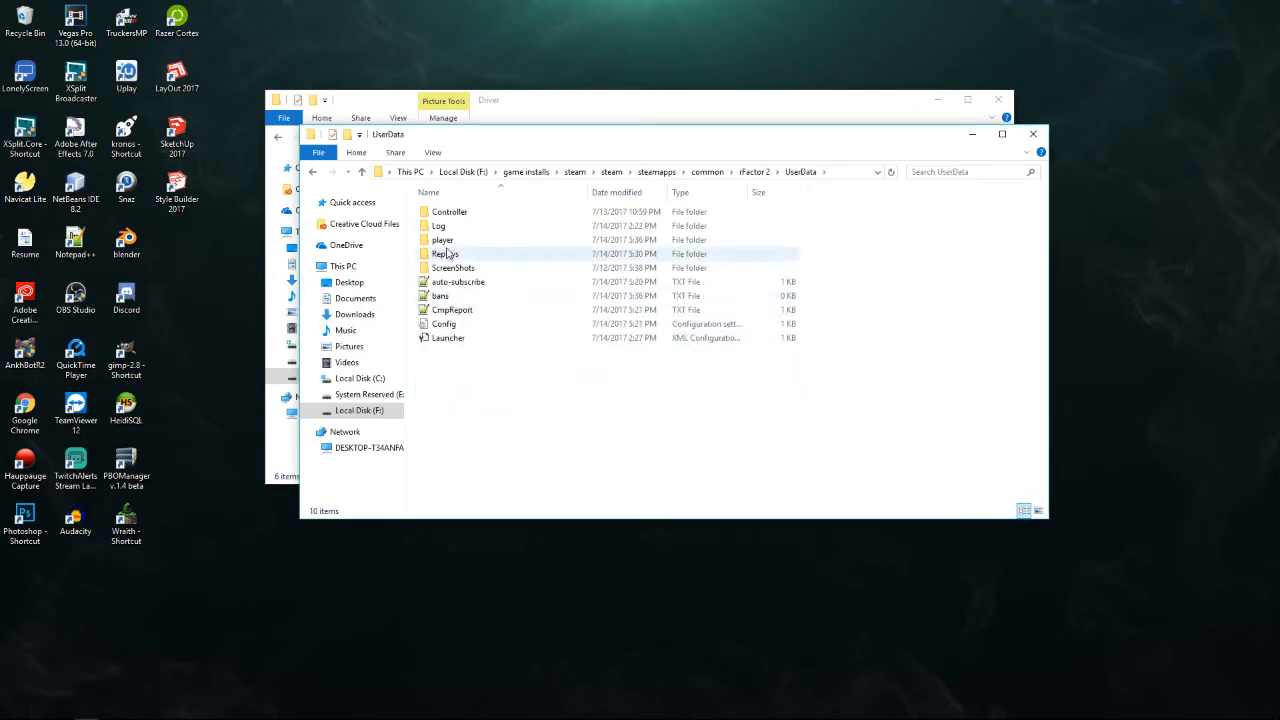
Go through player > Settings > Halfords Staff Christmas Go Karting Trophy > K100_104 into Misc
{"action": "double_click", "coordinate": [446, 253]}
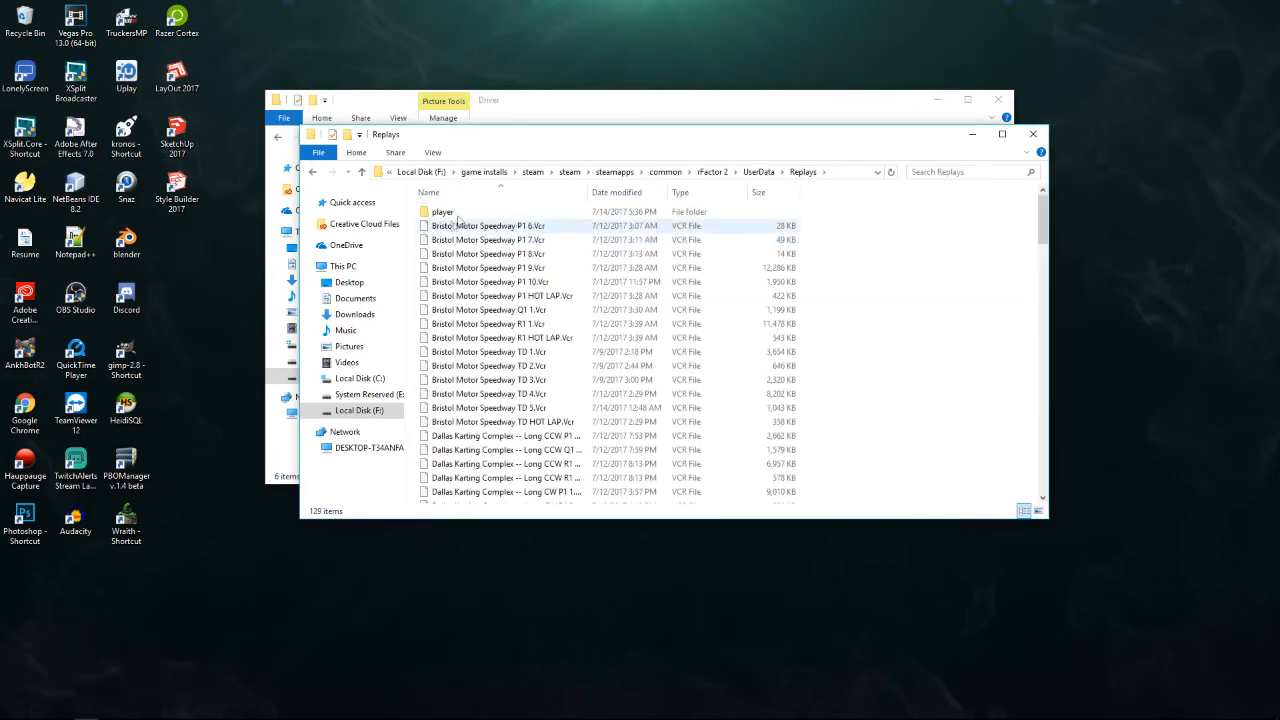
{"action": "left_click_drag", "start_coordinate": [441, 211], "coordinate": [758, 171]}
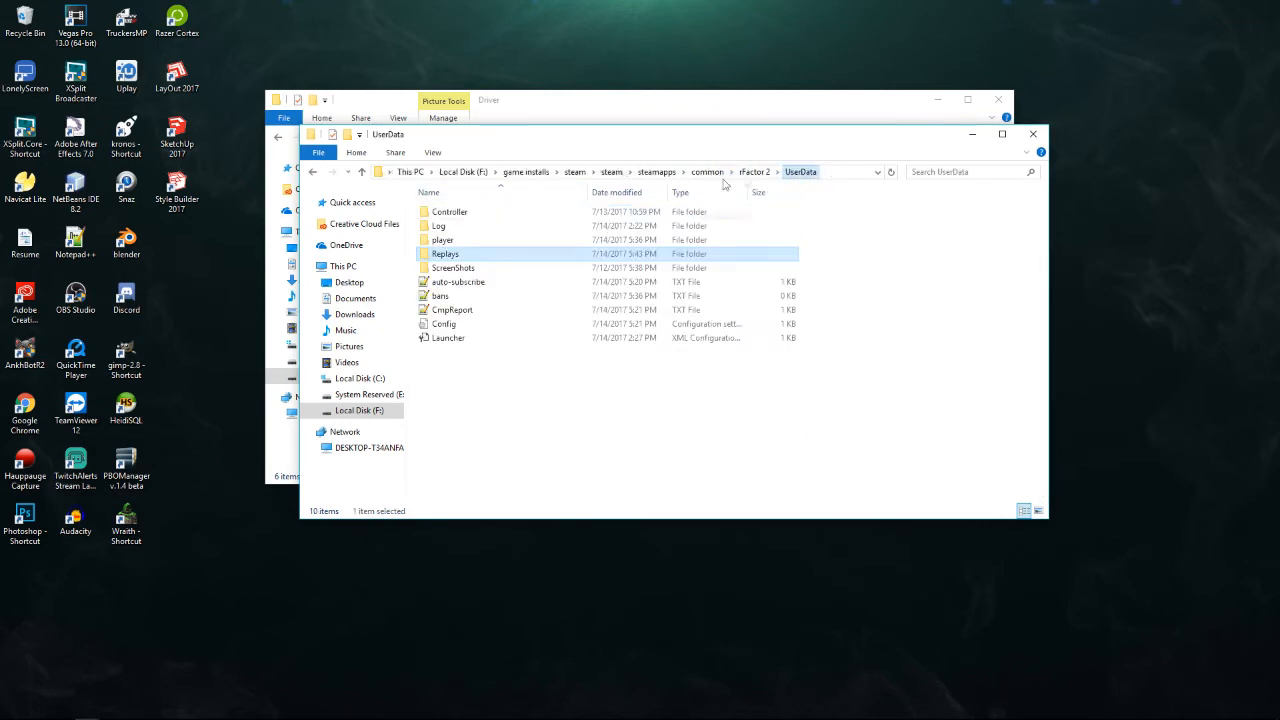
{"action": "double_click", "coordinate": [442, 239]}
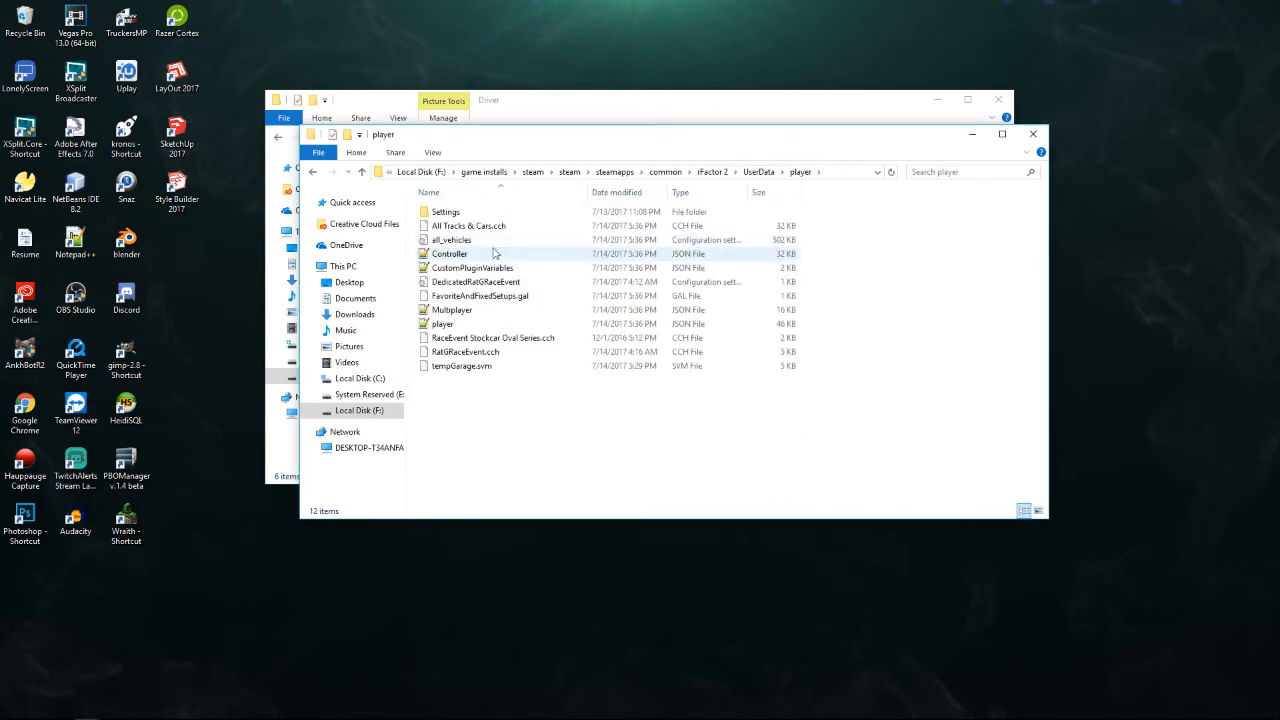
{"action": "double_click", "coordinate": [445, 211]}
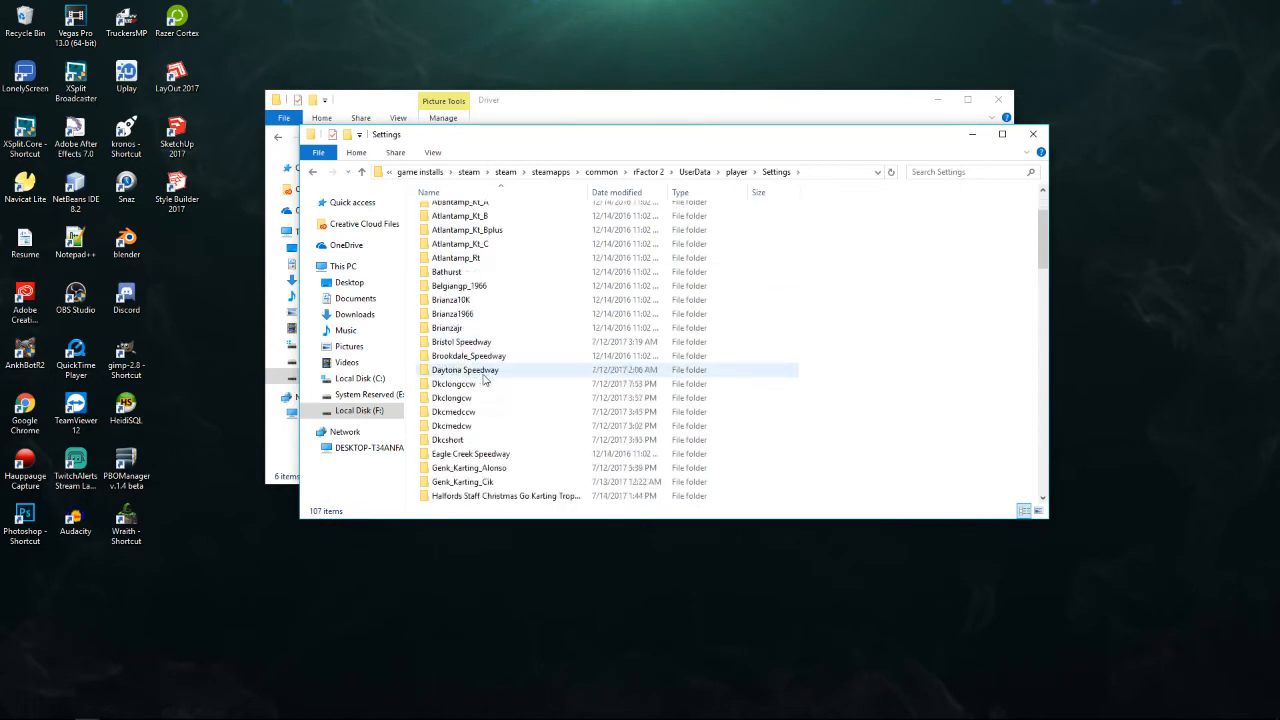
{"action": "double_click", "coordinate": [505, 496]}
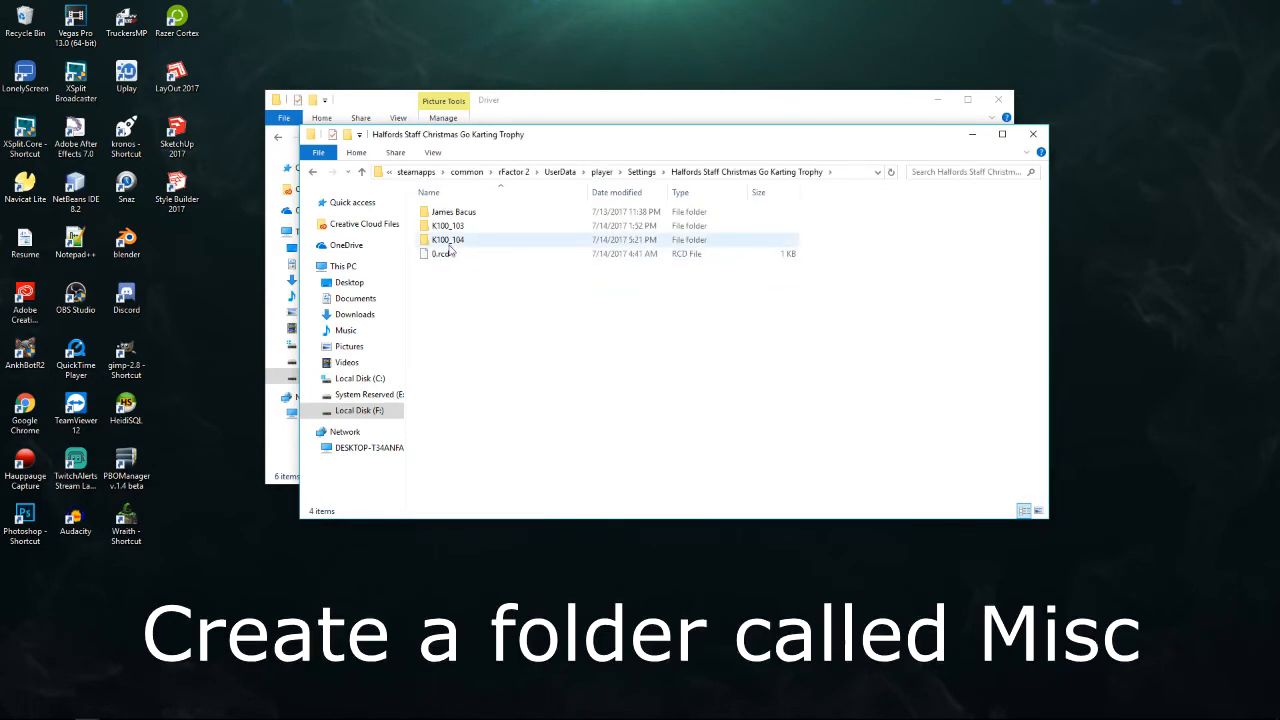
{"action": "double_click", "coordinate": [448, 239]}
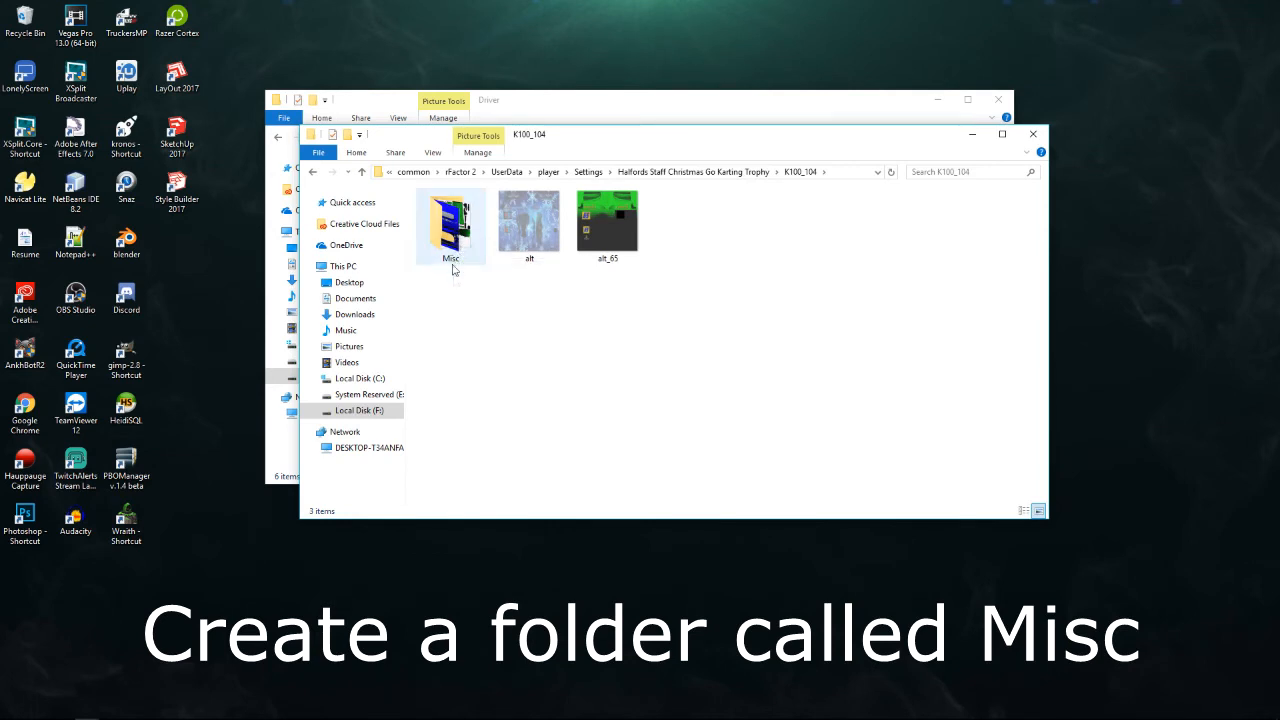
{"action": "double_click", "coordinate": [450, 225]}
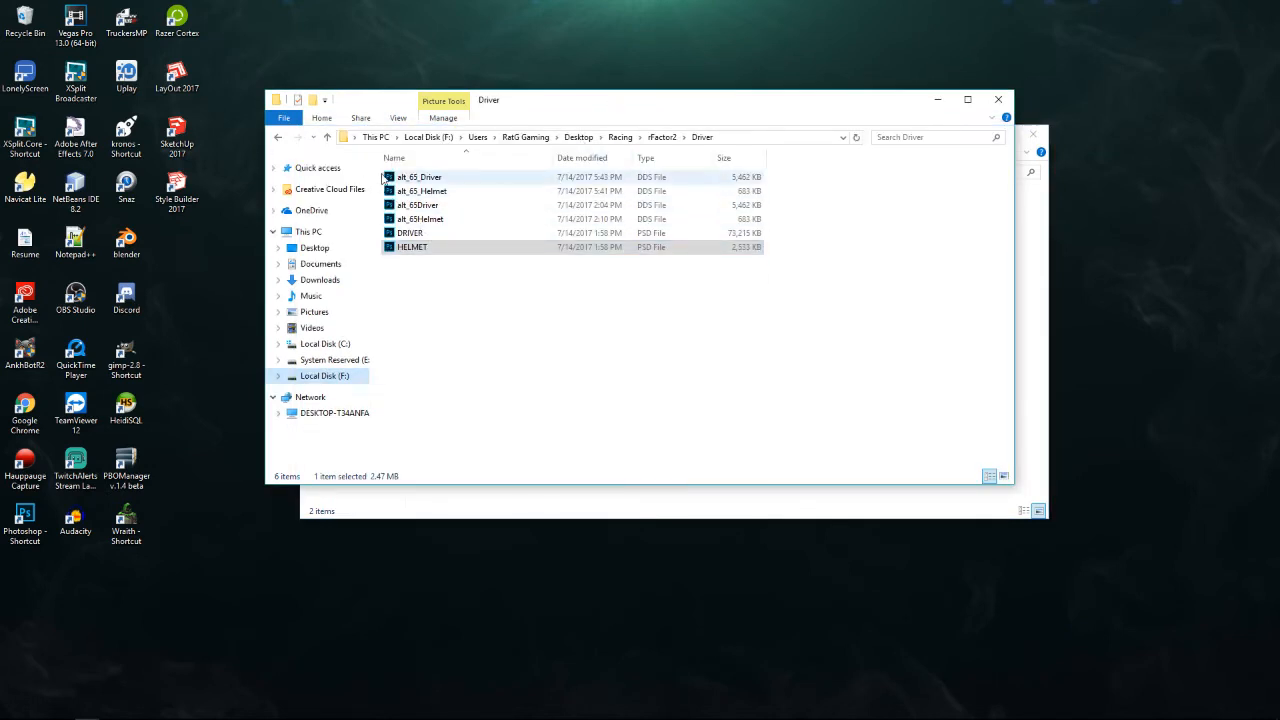
Copy the alt_65_Driver and alt_65_Helmet DDS files and paste them into Misc
{"action": "right_click", "coordinate": [420, 190]}
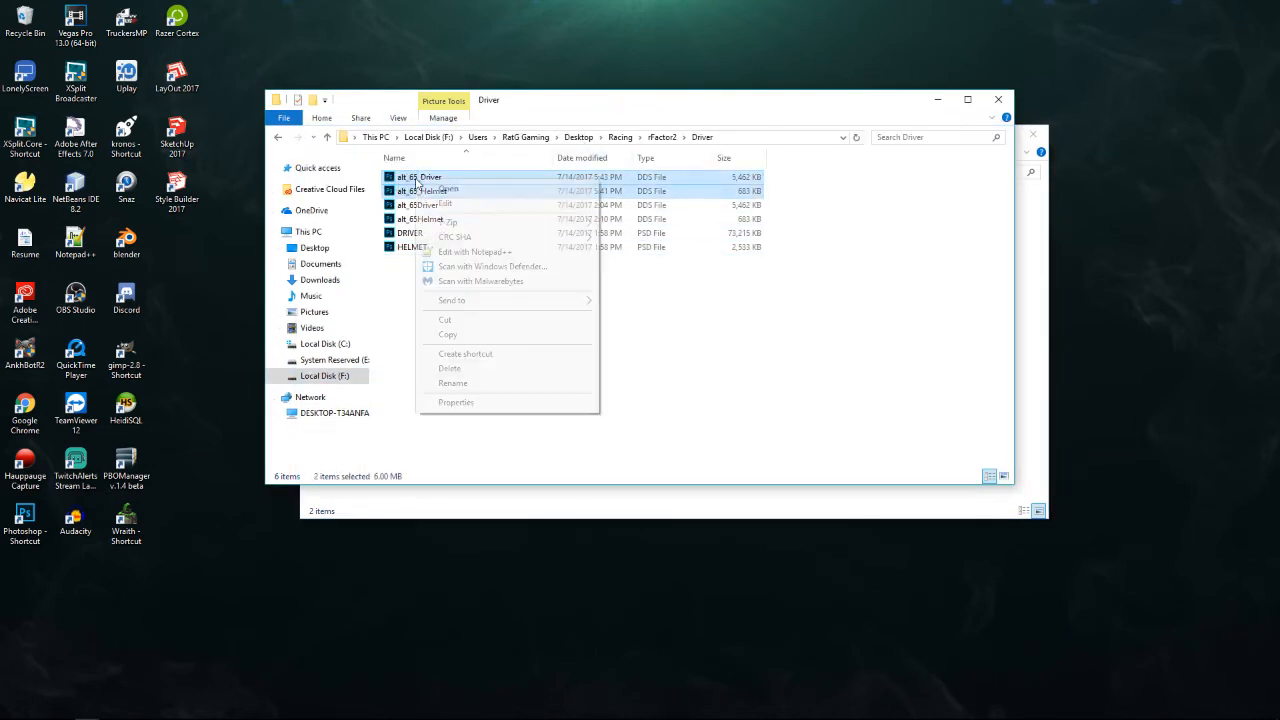
{"action": "left_click", "coordinate": [900, 117]}
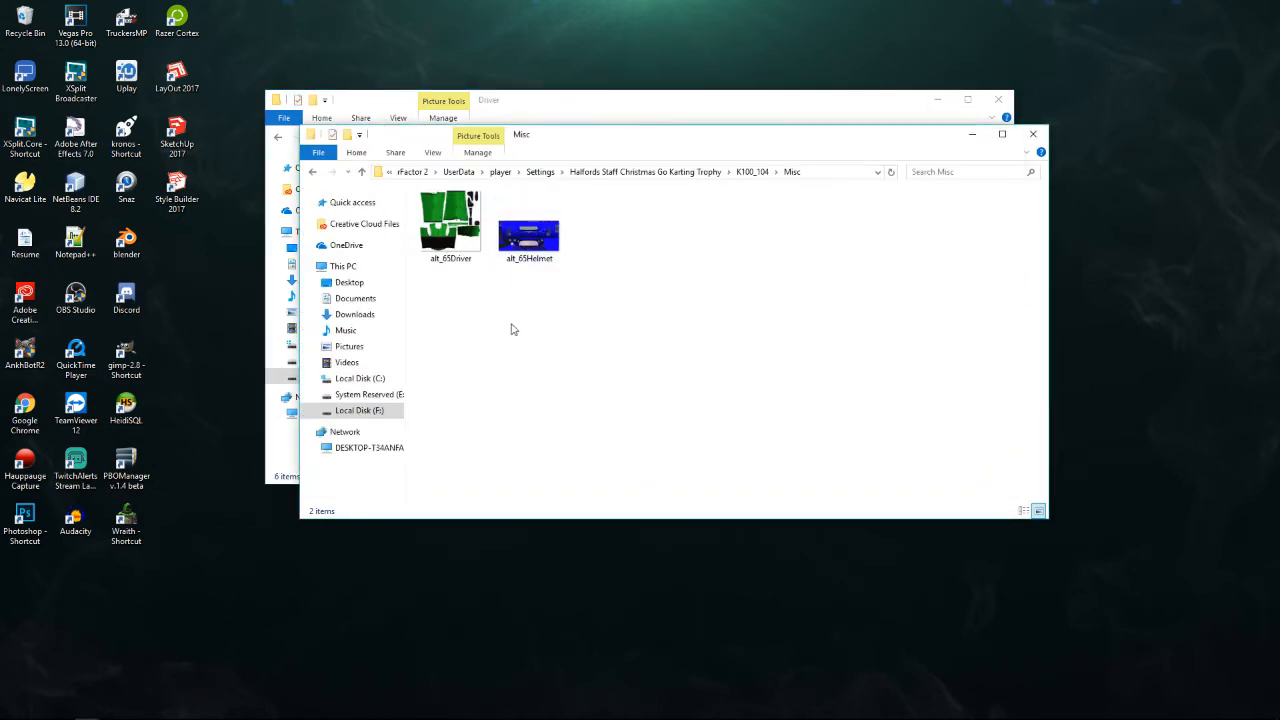
{"action": "right_click", "coordinate": [514, 330]}
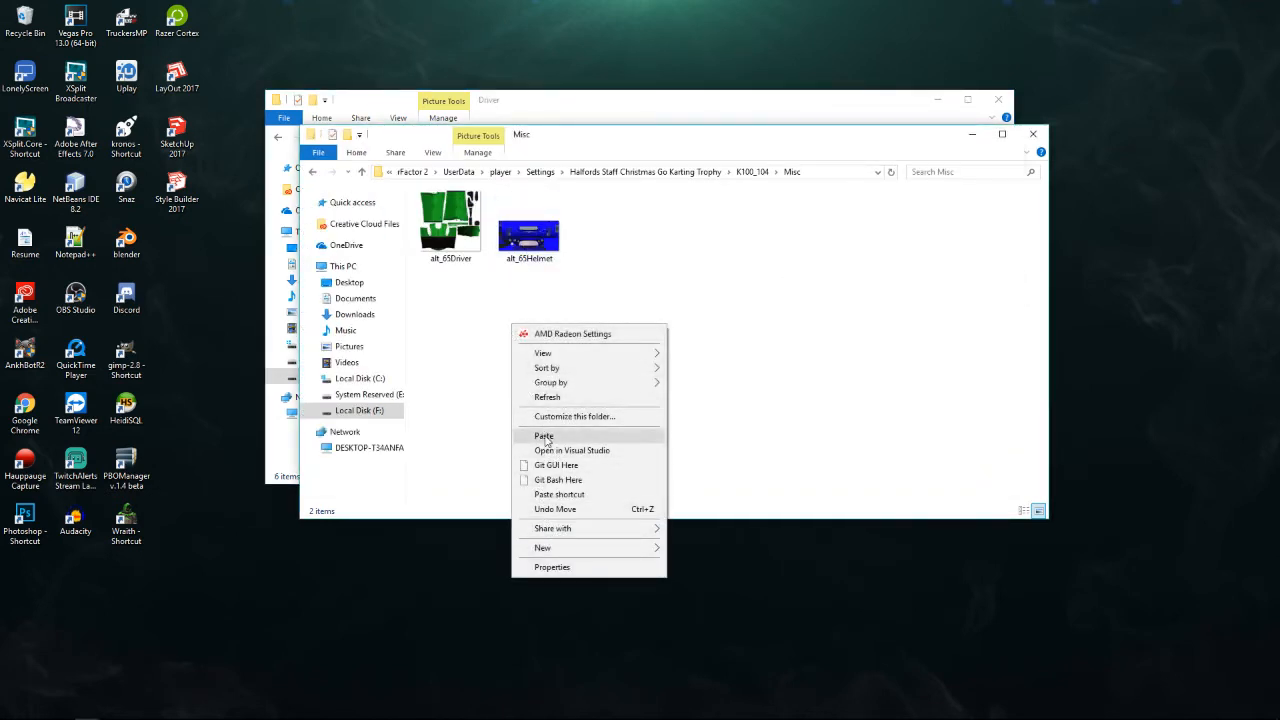
{"action": "left_click", "coordinate": [543, 435]}
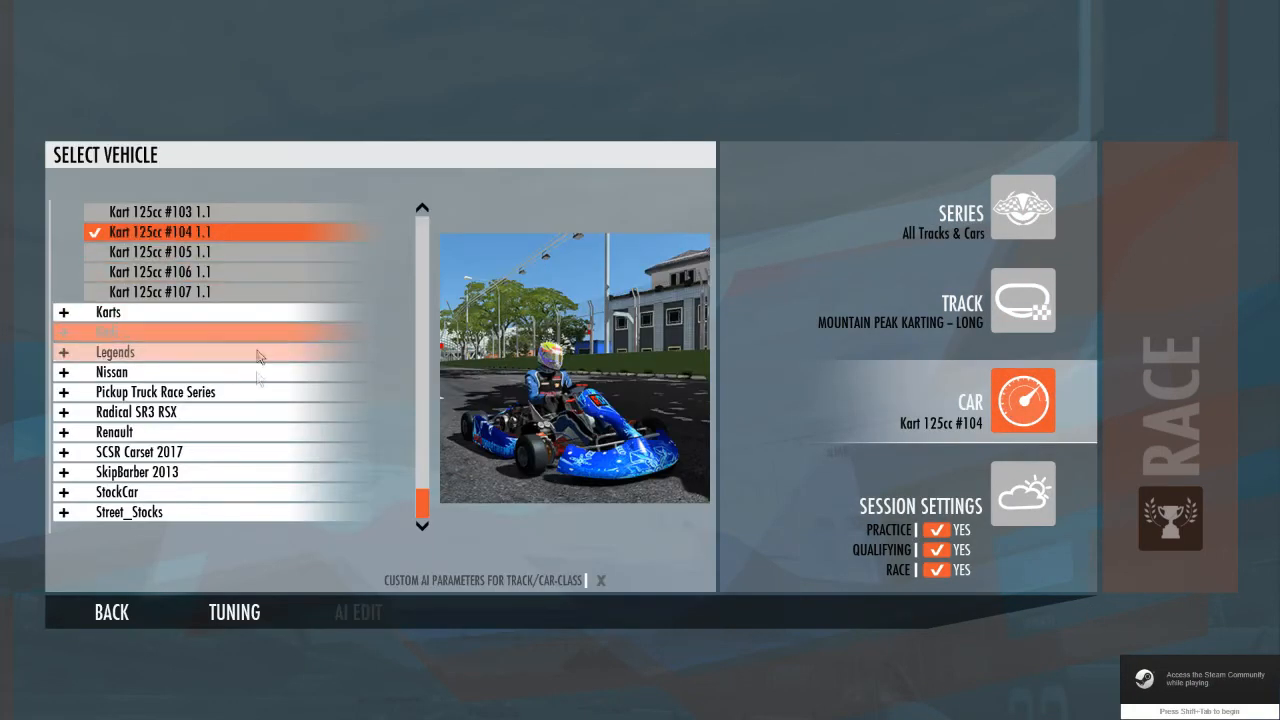
Set the Qualifying and Race sessions to NO for Kart 125cc #104, leaving practice only
{"action": "left_click", "coordinate": [234, 612]}
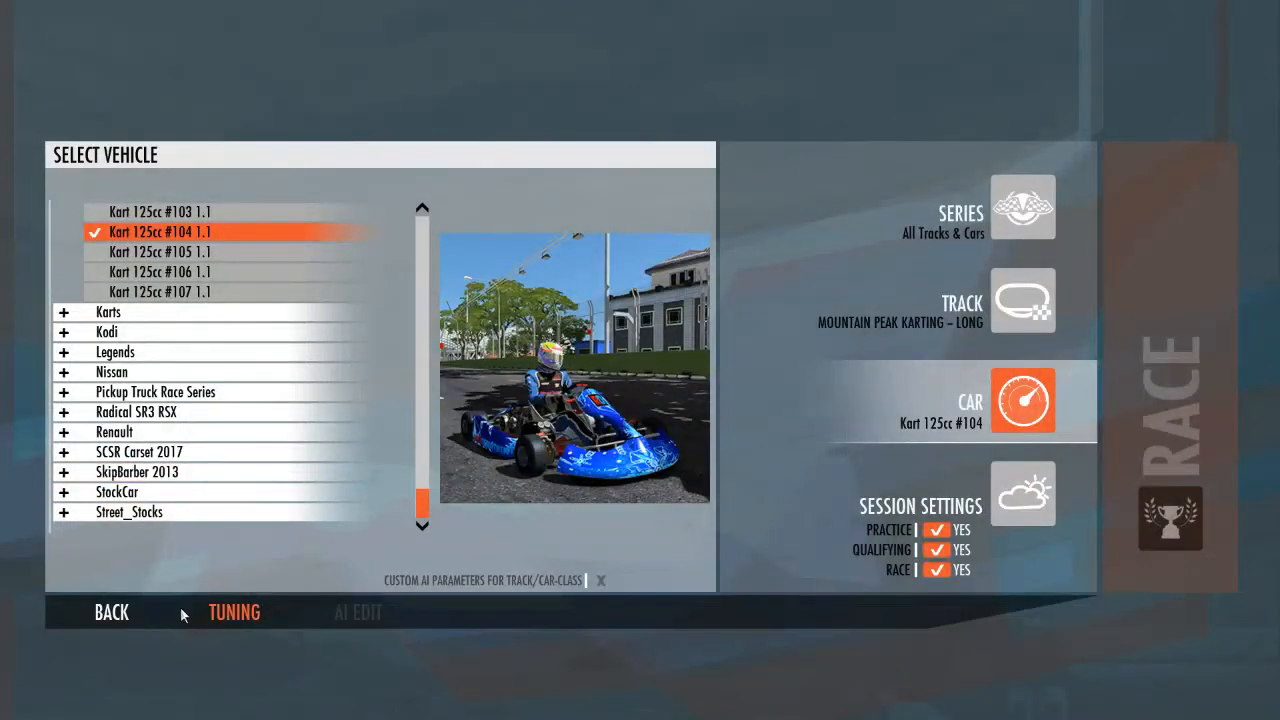
{"action": "left_click", "coordinate": [937, 549]}
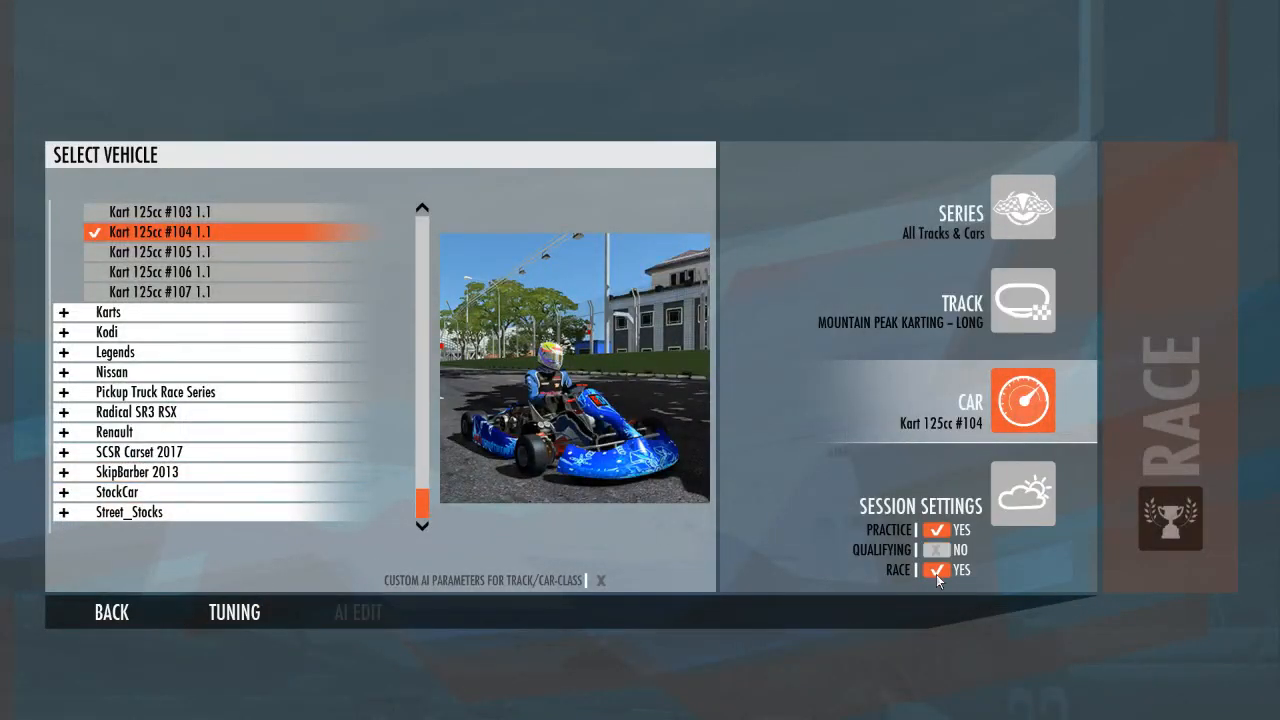
{"action": "left_click", "coordinate": [937, 570]}
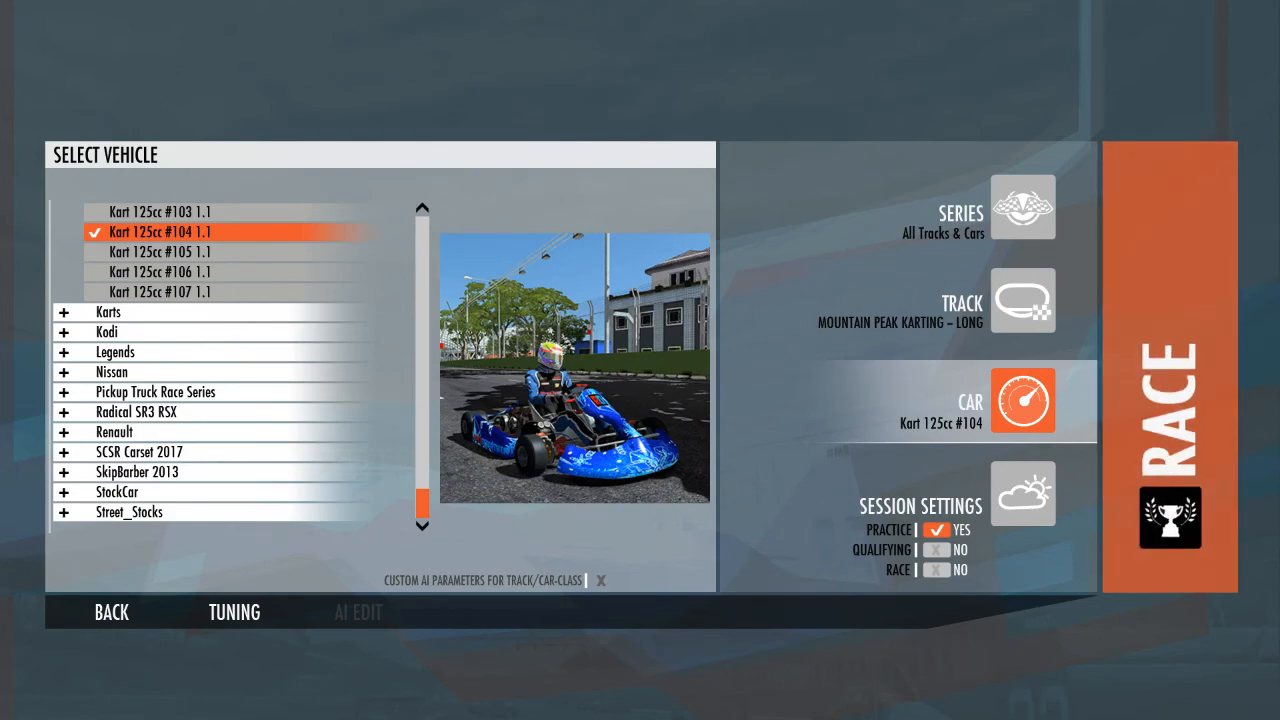